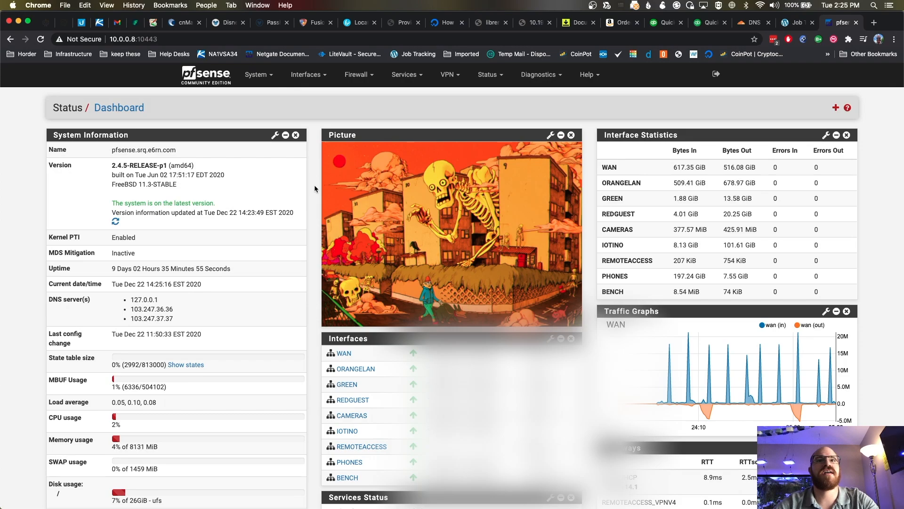
# Step: Open Interfaces > Assignments to list each interface with its network port
pyautogui.click(308, 75)
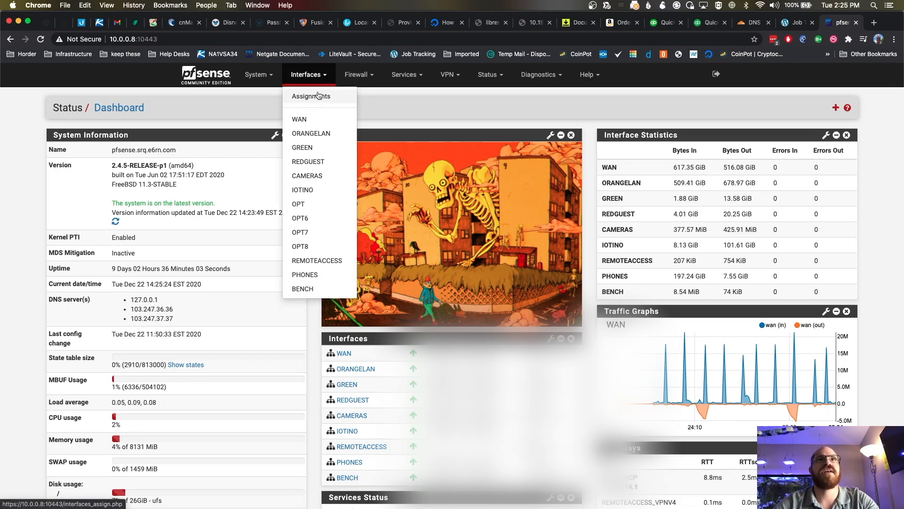
pyautogui.click(311, 95)
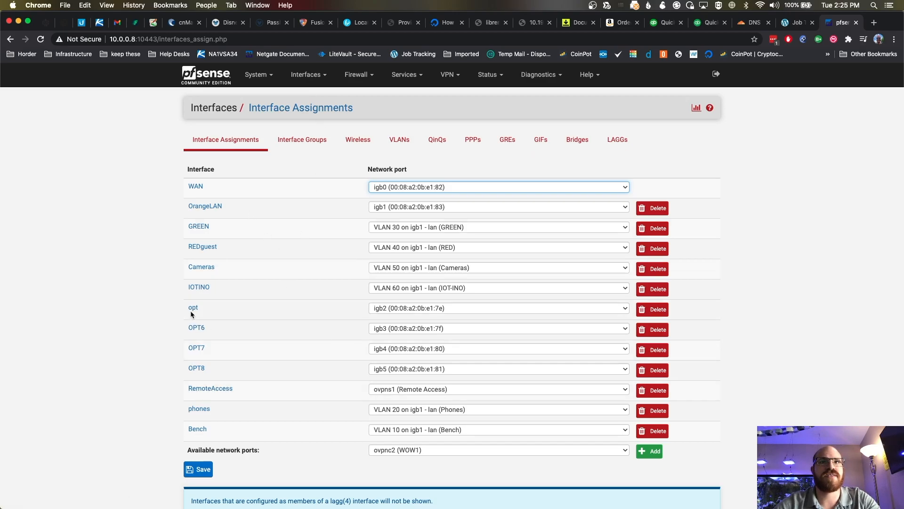
pyautogui.moveTo(390, 195)
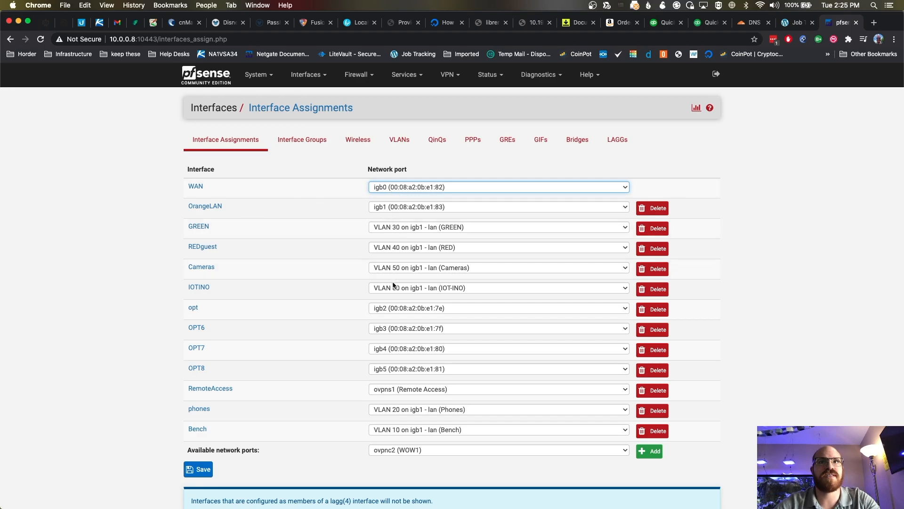
pyautogui.moveTo(193, 307)
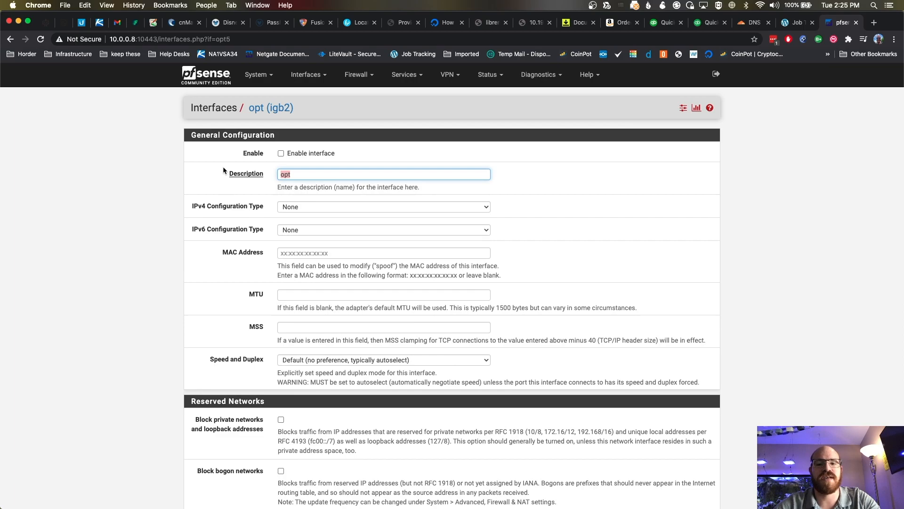
pyautogui.moveTo(264, 174)
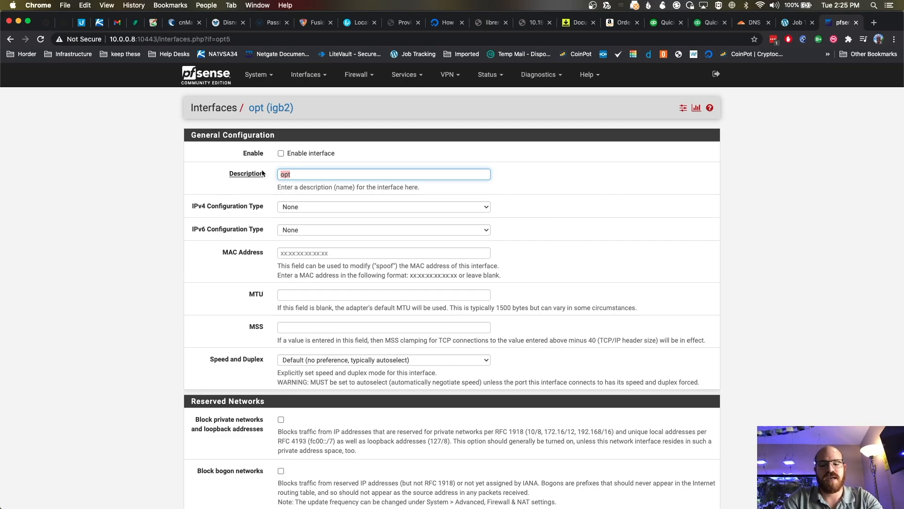
# Step: Enable the igb2 interface and describe it as 'Test Mc Test Face'
pyautogui.write('RT')
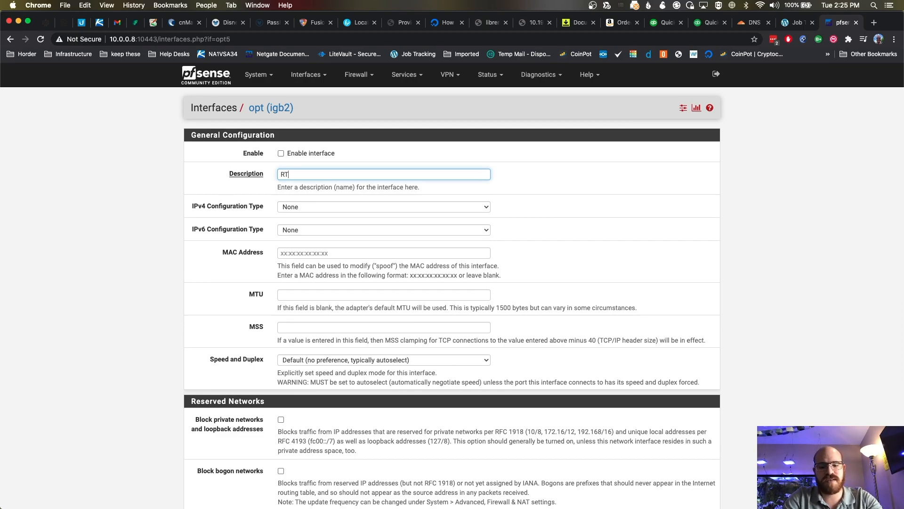
pyautogui.write('Test Mc')
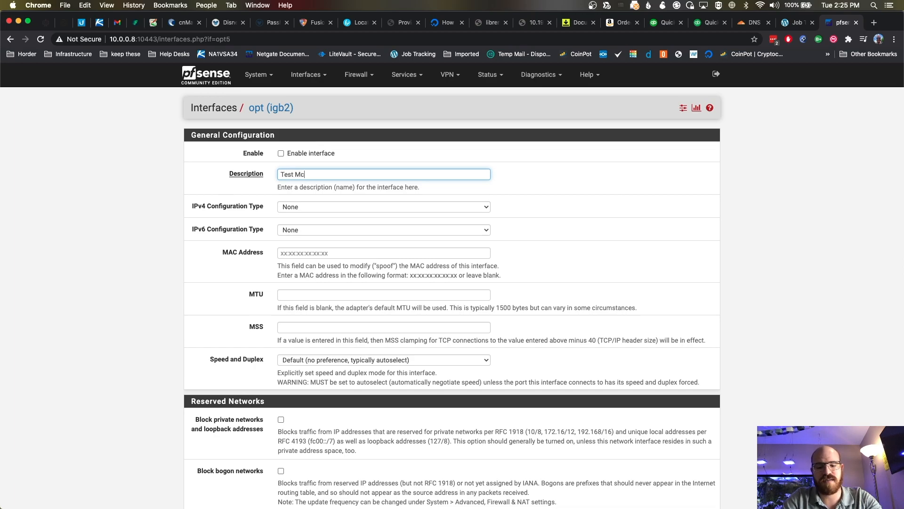
pyautogui.write('Test Face')
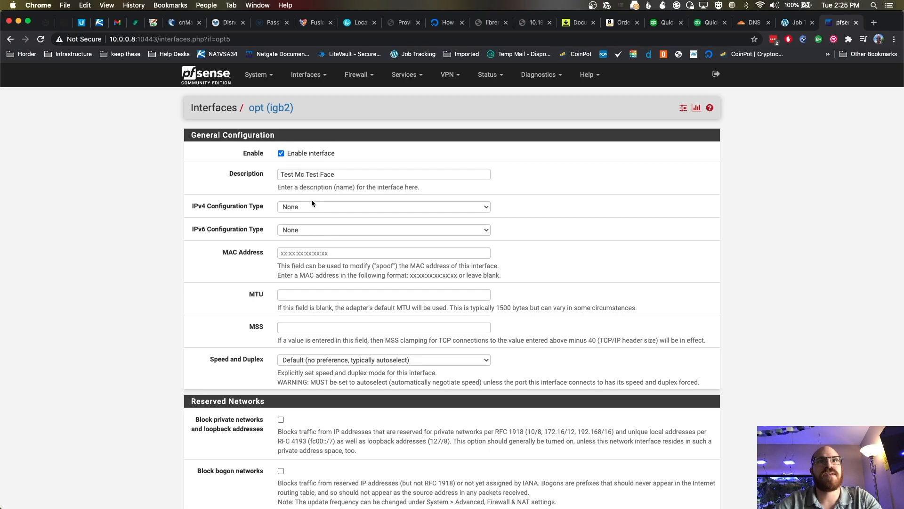
# Step: Give the interface static IPv4 address 192.168.55.1 with a /24 subnet
pyautogui.click(383, 206)
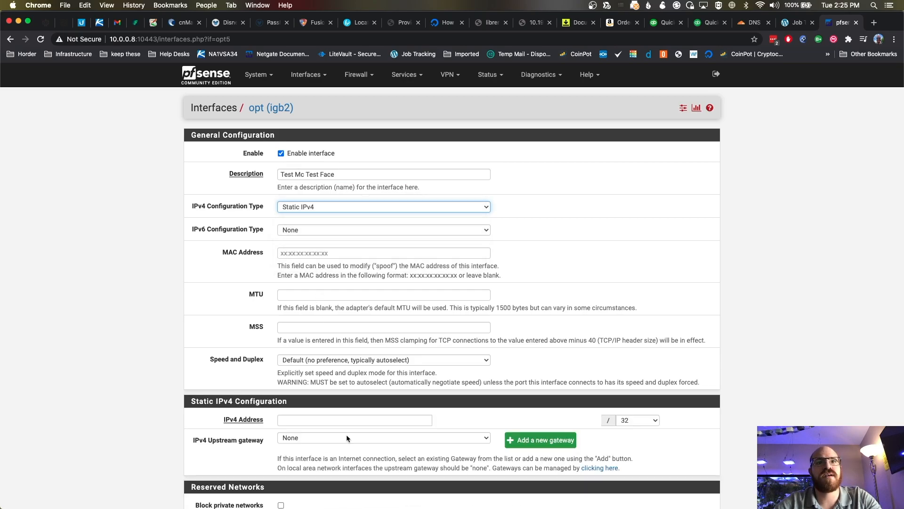
pyautogui.click(354, 419)
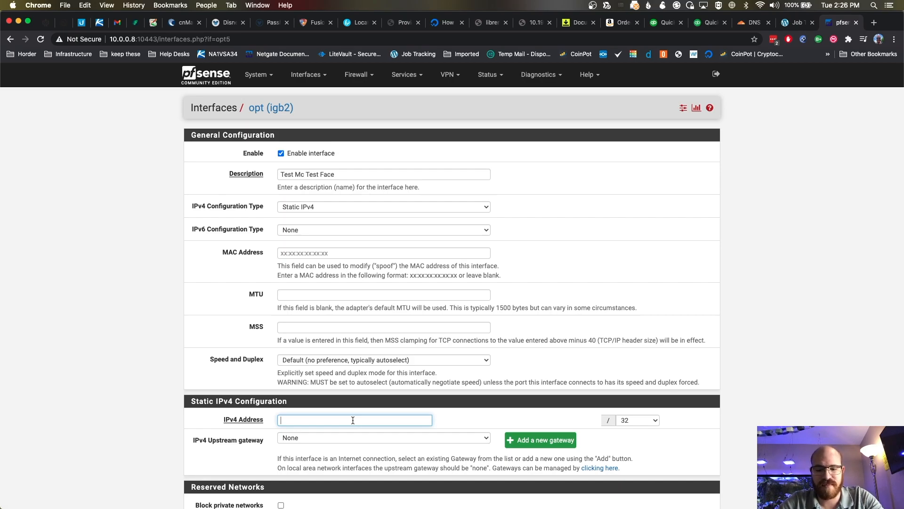
pyautogui.write('192.168.55.1')
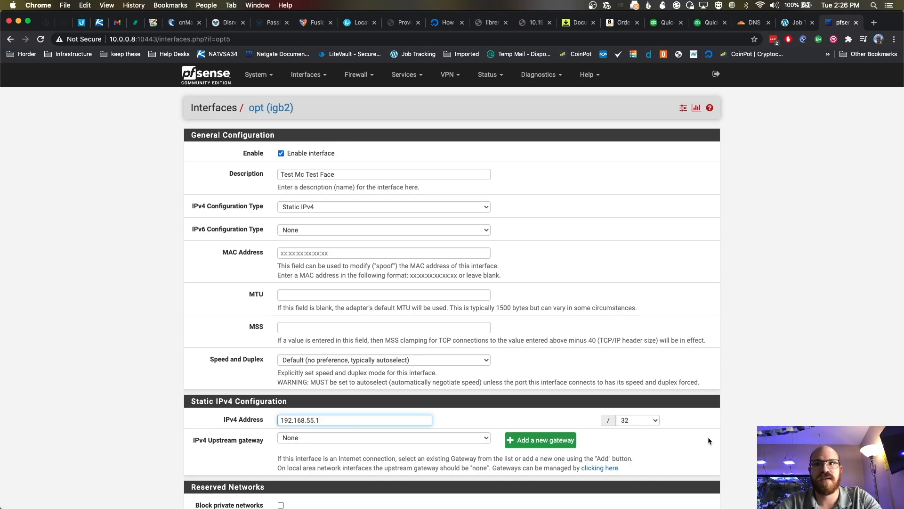
pyautogui.click(637, 420)
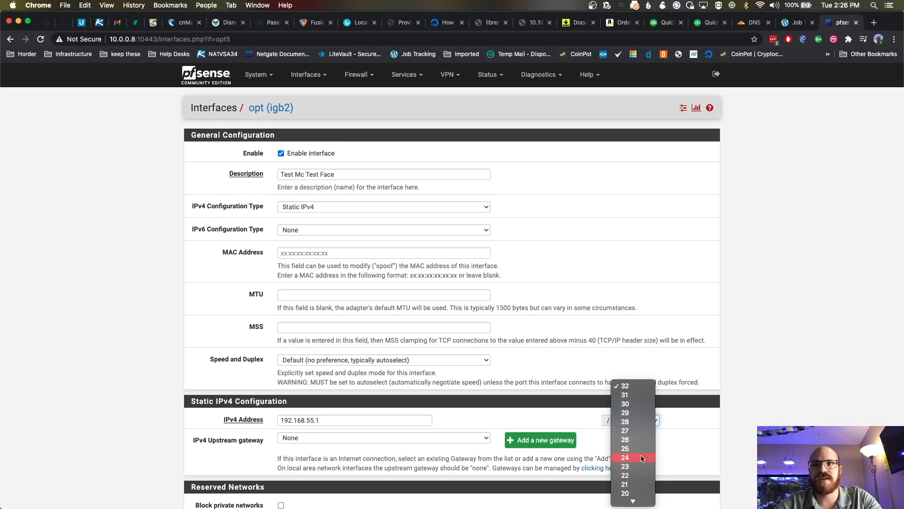
pyautogui.click(625, 457)
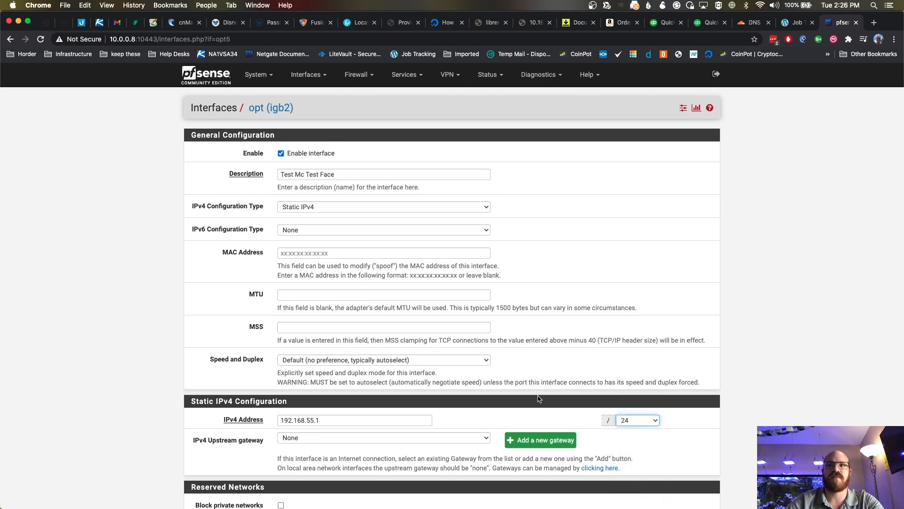
# Step: Save TestMcTestFace with default speed/duplex and apply the interface changes
pyautogui.scroll(-3)
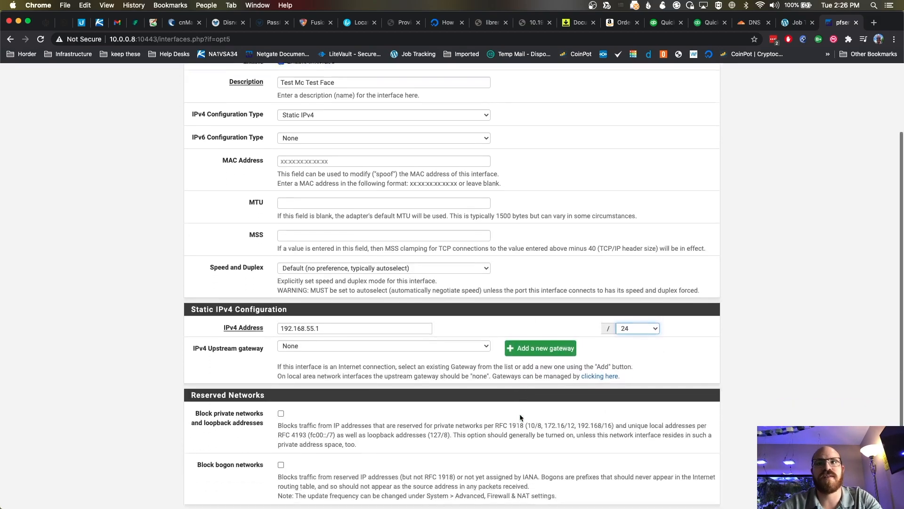
pyautogui.scroll(-3)
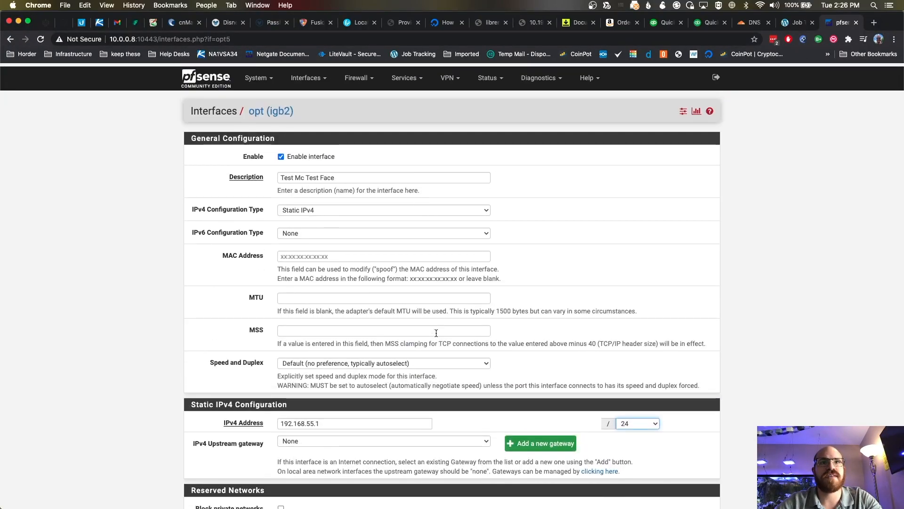
pyautogui.click(382, 362)
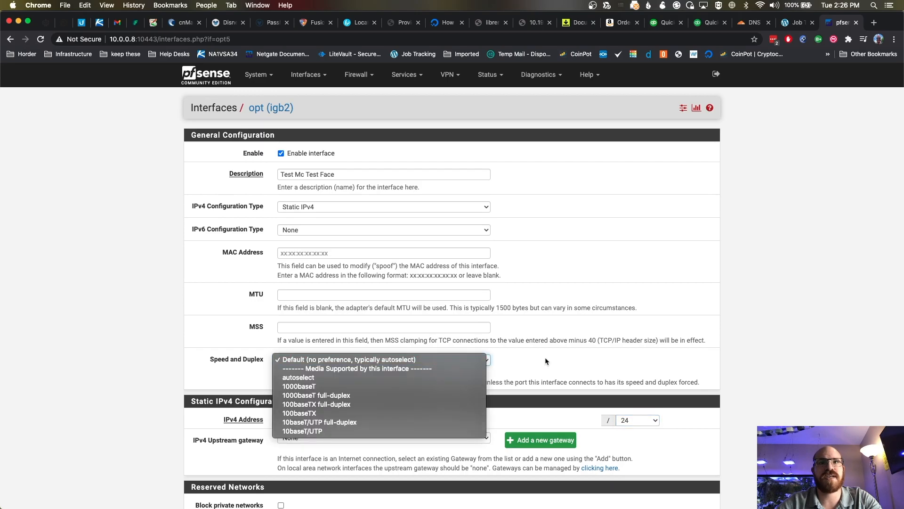
pyautogui.moveTo(452, 347)
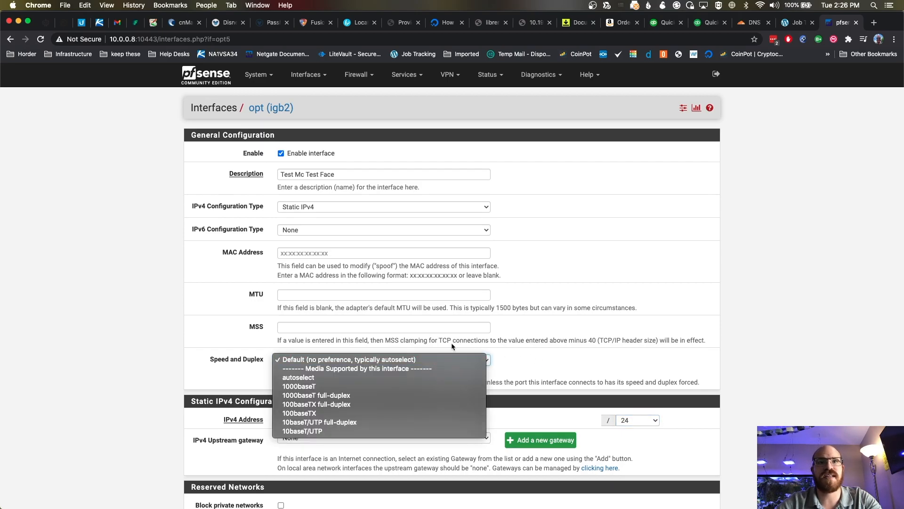
pyautogui.moveTo(424, 422)
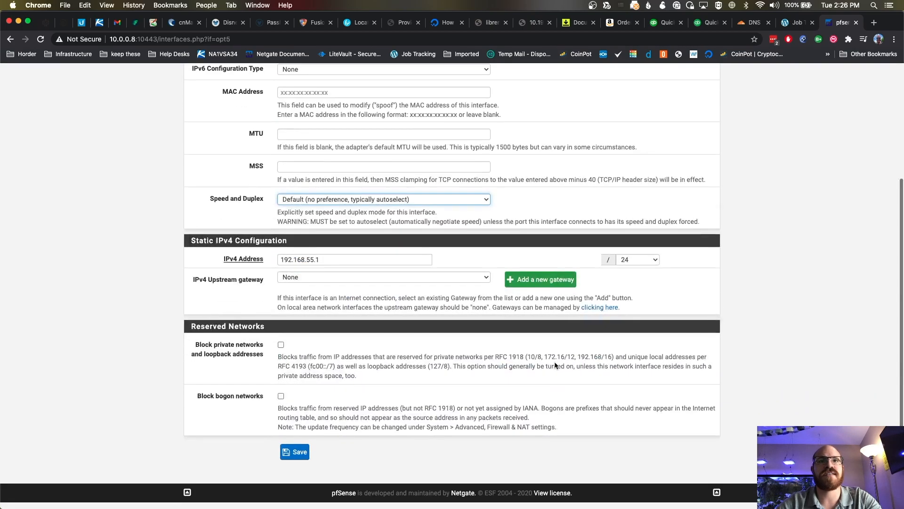
pyautogui.click(295, 451)
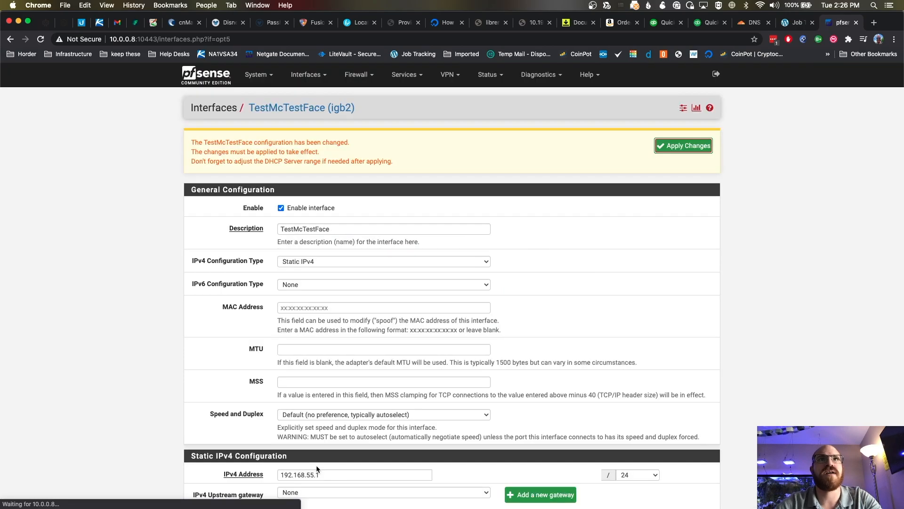
pyautogui.click(683, 145)
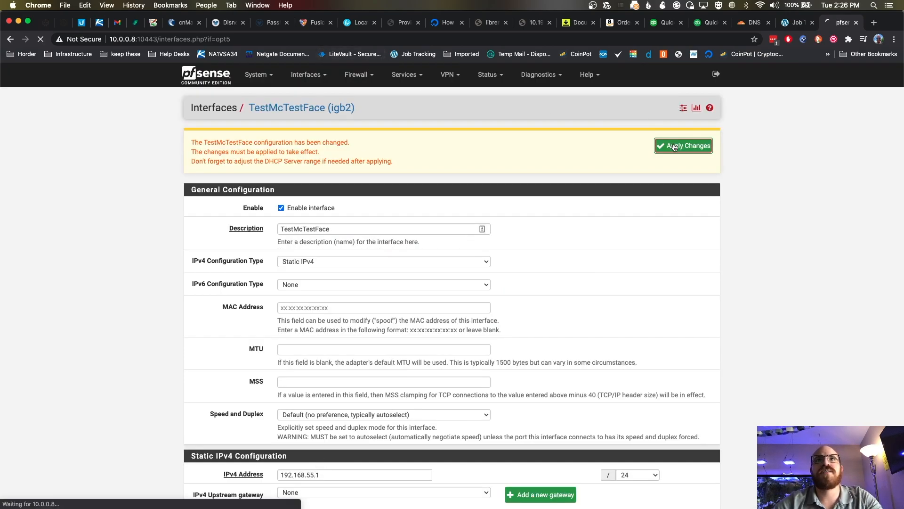
pyautogui.click(683, 145)
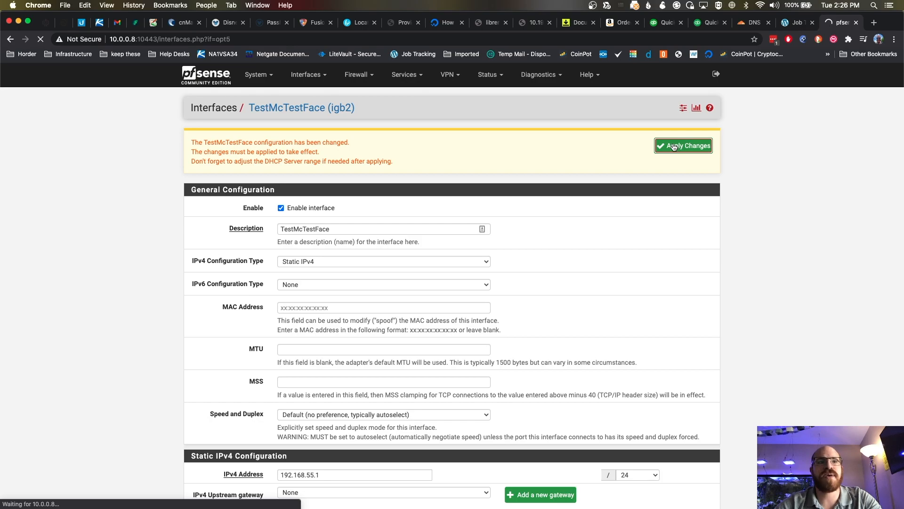
pyautogui.click(684, 145)
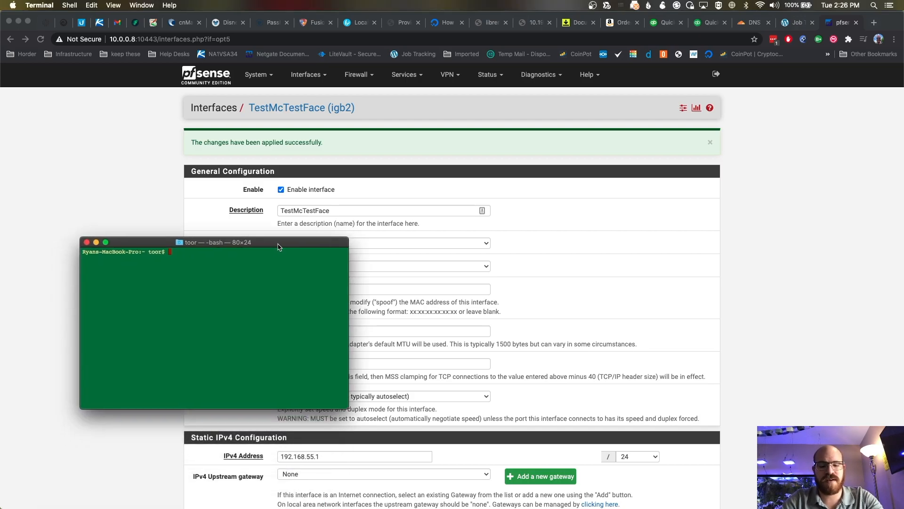
# Step: Ping 192.168.55.1 from Terminal and observe the requests timing out
pyautogui.write('ping 192.168.')
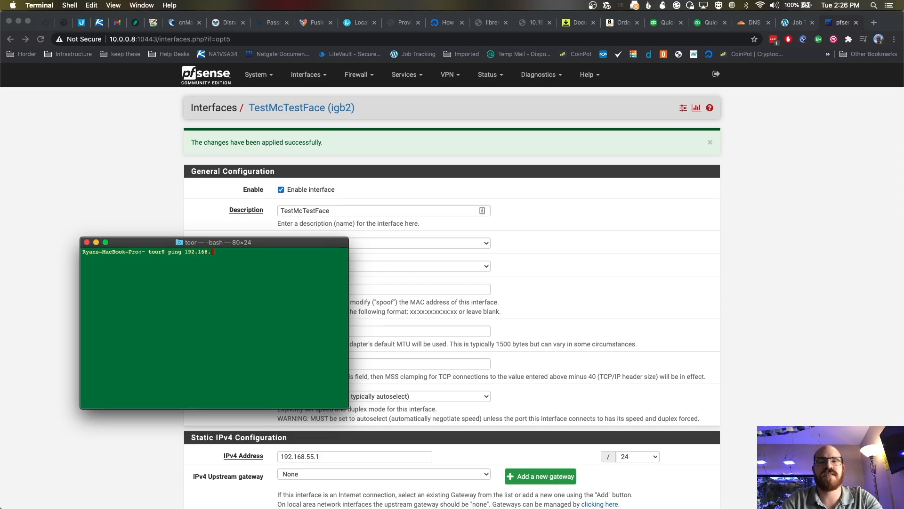
pyautogui.moveTo(290, 247)
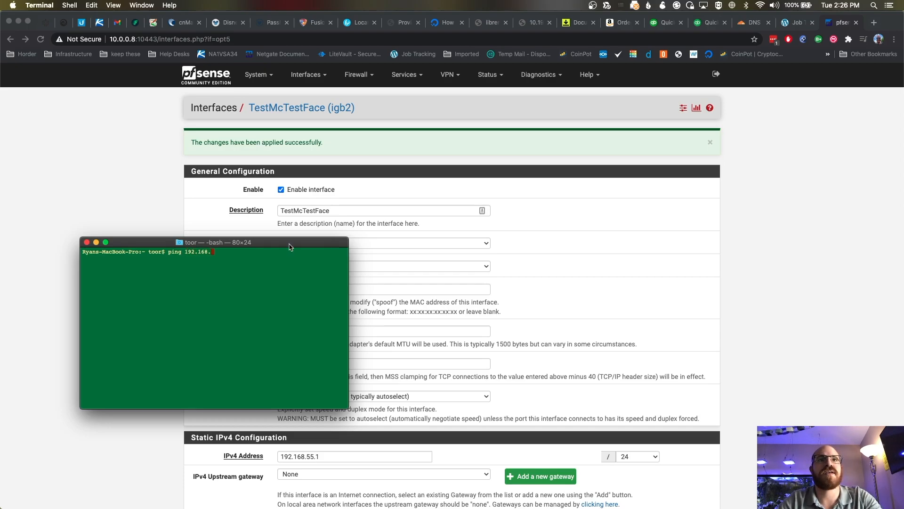
pyautogui.write('55.1')
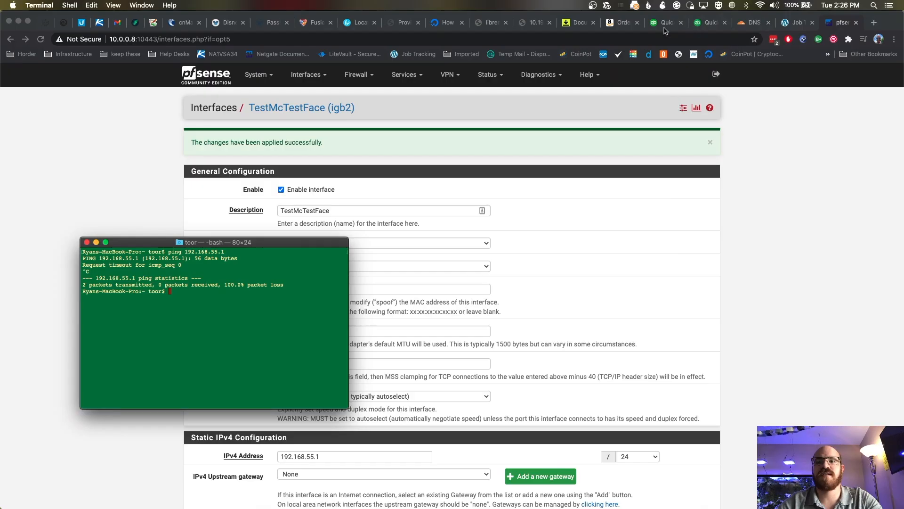
pyautogui.write('ping 192.168.55.1')
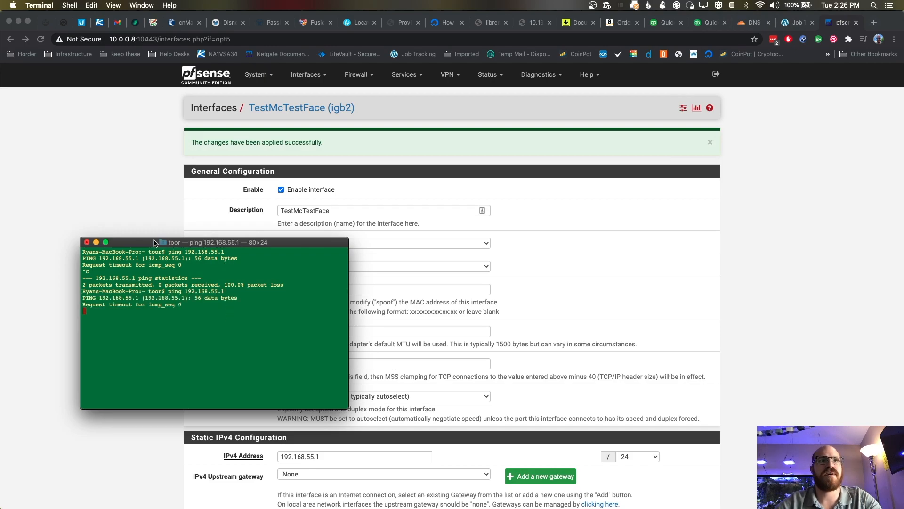
pyautogui.moveTo(173, 242); pyautogui.dragTo(692, 195)
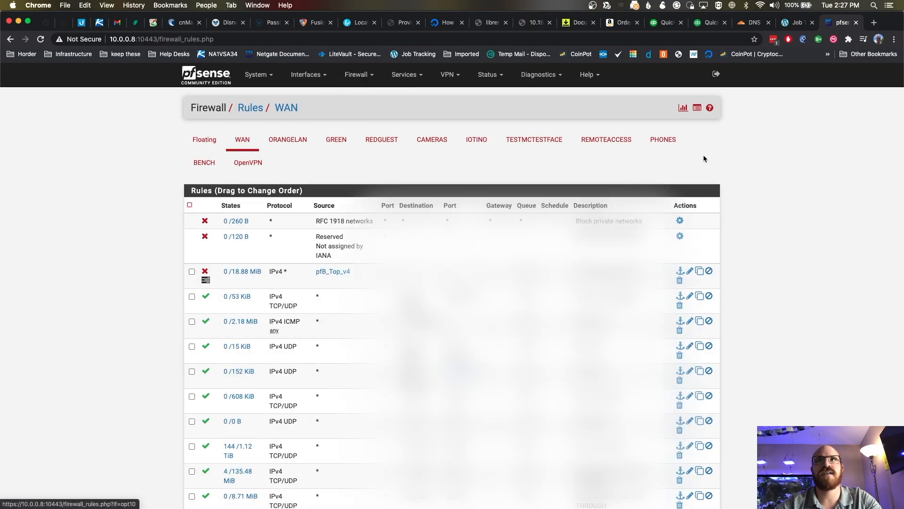
# Step: Delete the OpenVPN 443 and allow ping rules on TESTMCTESTFACE, then start a new rule
pyautogui.click(534, 139)
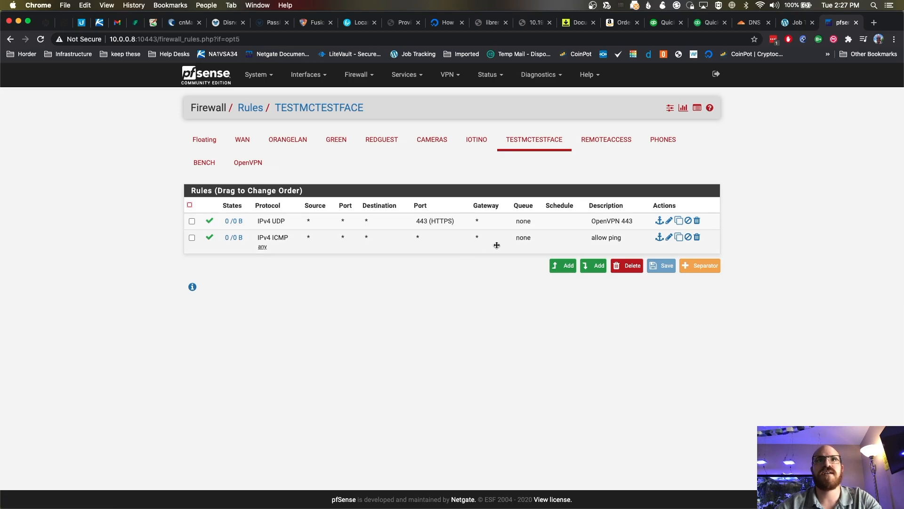
pyautogui.moveTo(635, 259)
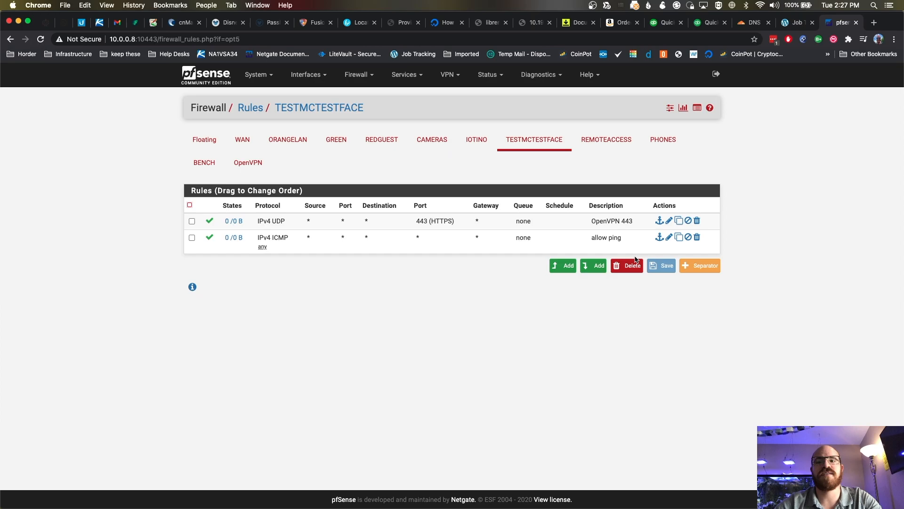
pyautogui.click(696, 220)
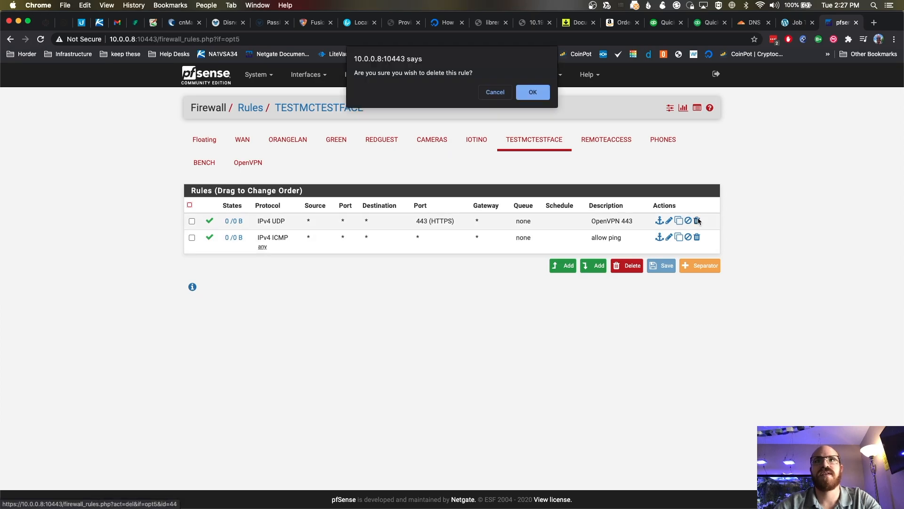
pyautogui.click(532, 92)
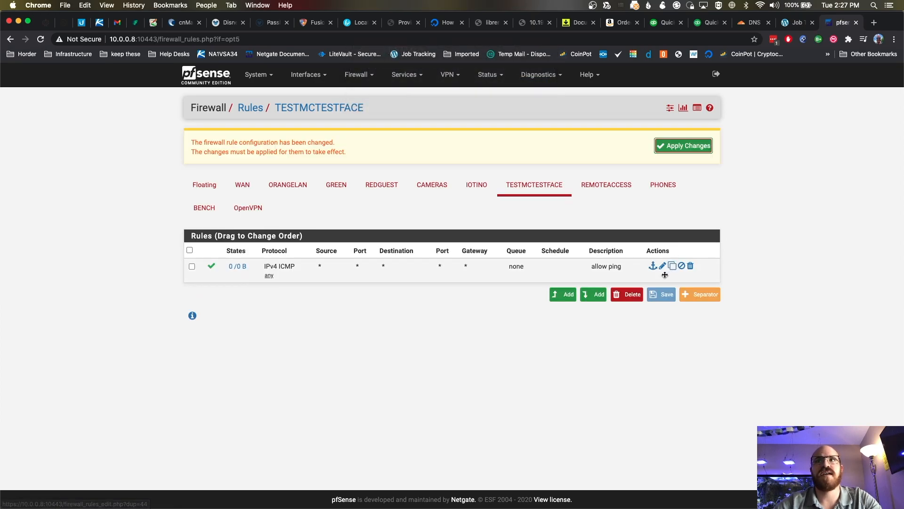
pyautogui.click(662, 266)
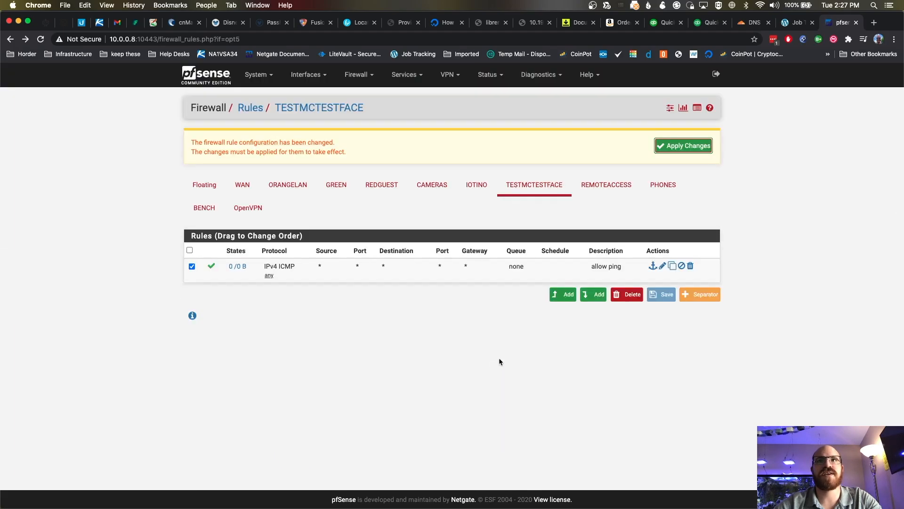
pyautogui.click(689, 266)
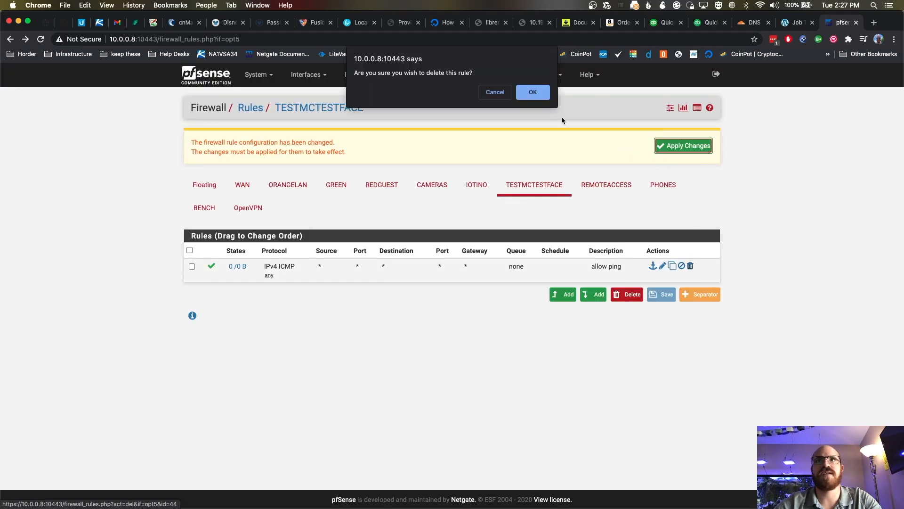
pyautogui.click(532, 92)
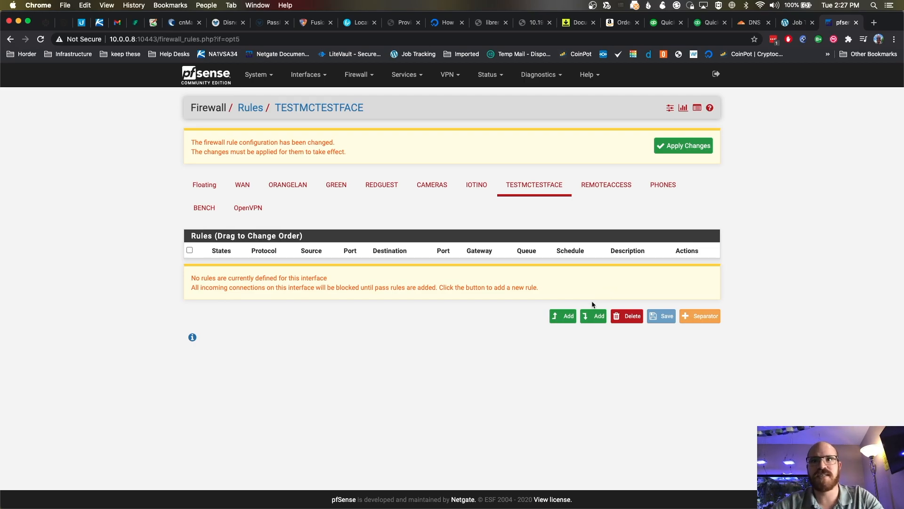
pyautogui.click(563, 316)
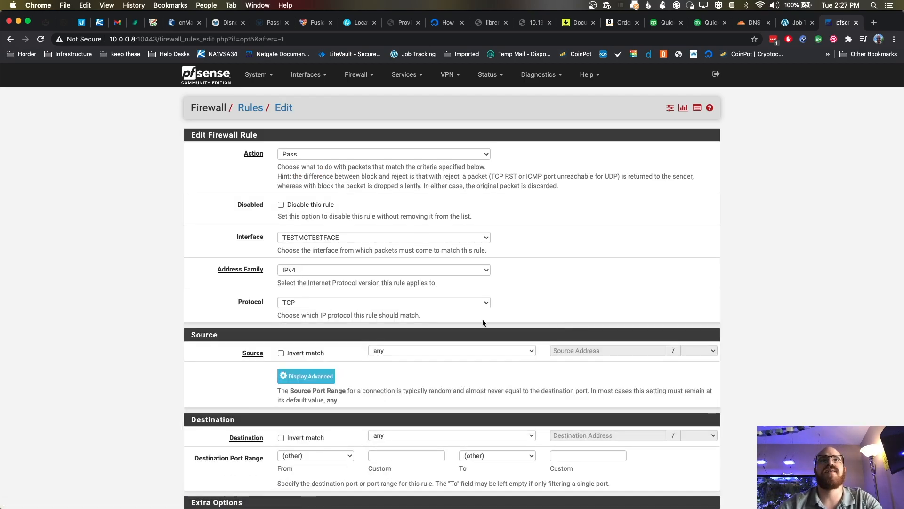
# Step: Set the new pass rule's protocol to Any and source to TESTMCTESTFACE net
pyautogui.click(382, 301)
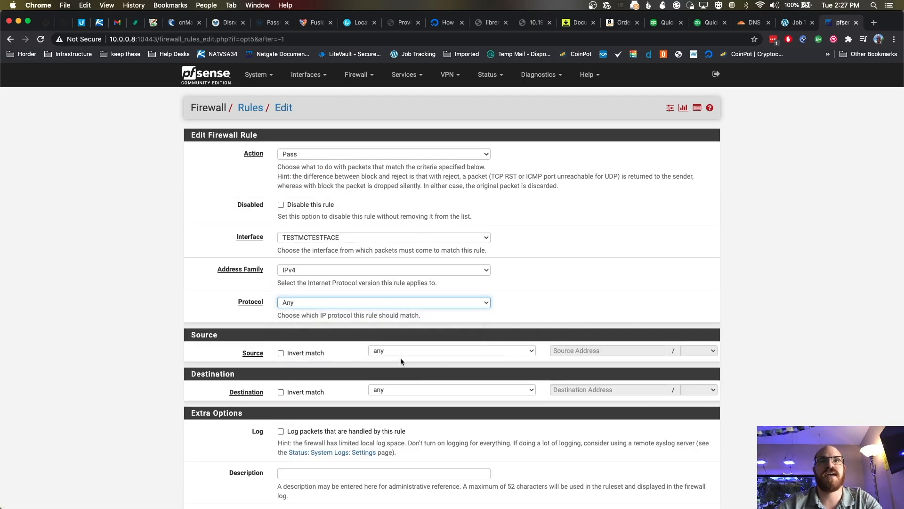
pyautogui.click(451, 350)
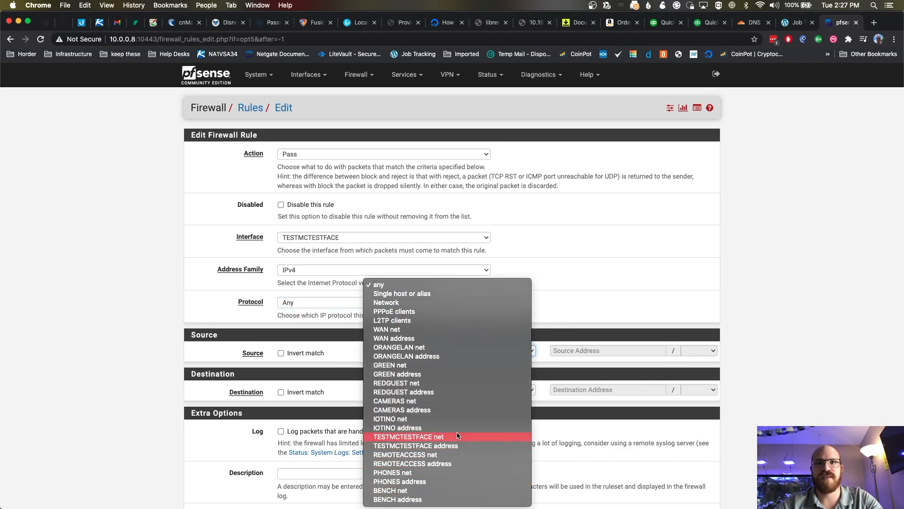
pyautogui.click(408, 436)
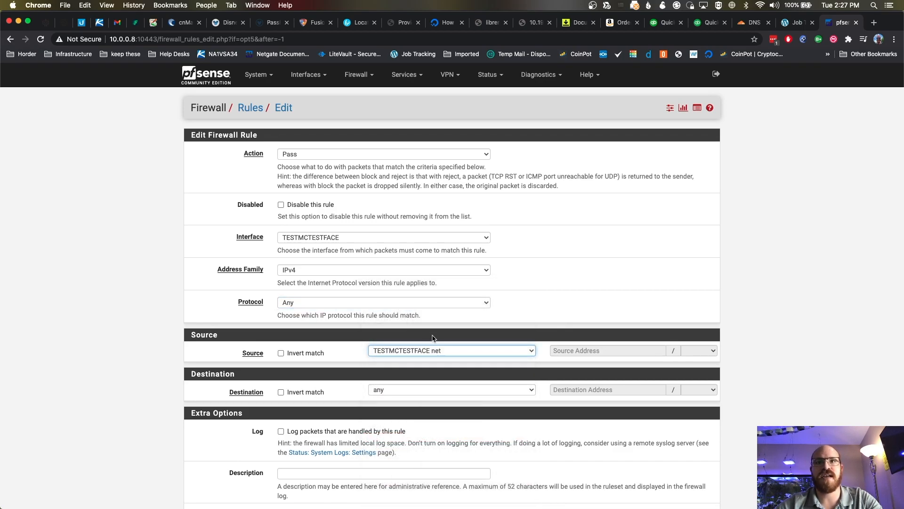
pyautogui.click(452, 350)
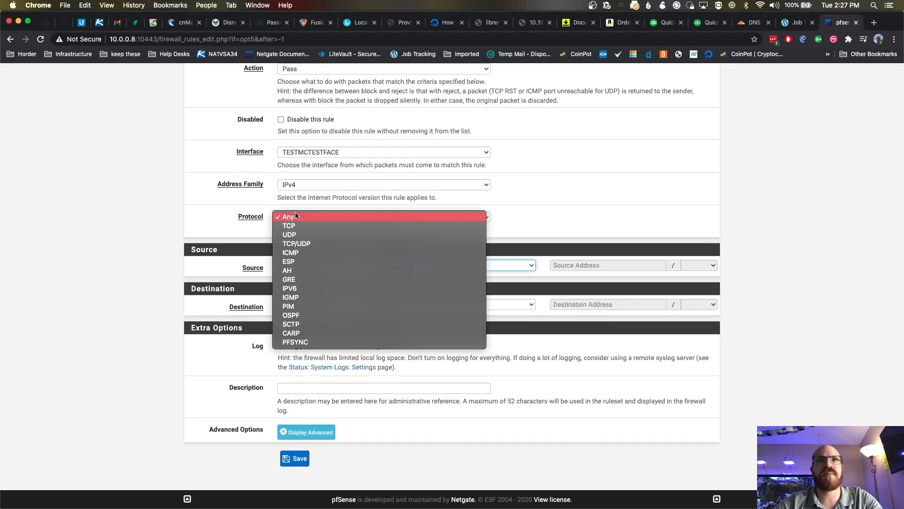
pyautogui.click(288, 216)
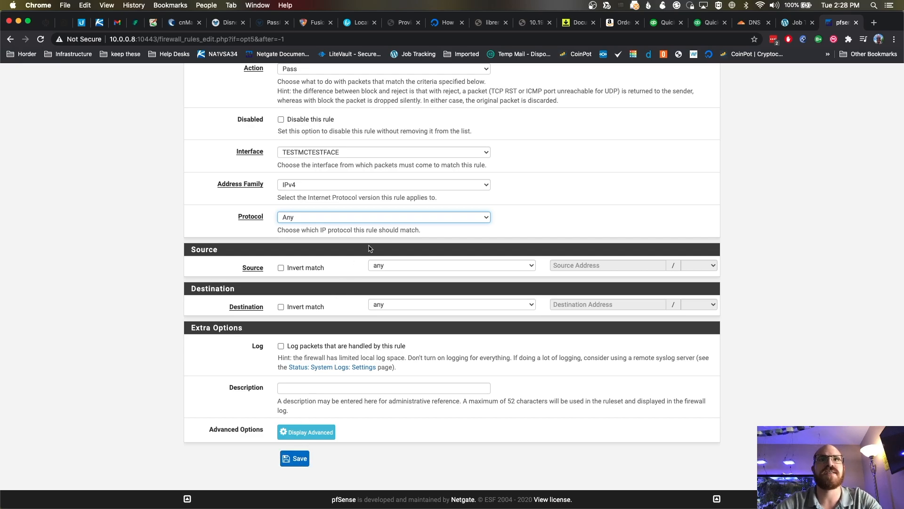
# Step: Point the rule's destination at the RFC1918 alias with invert match enabled
pyautogui.click(452, 265)
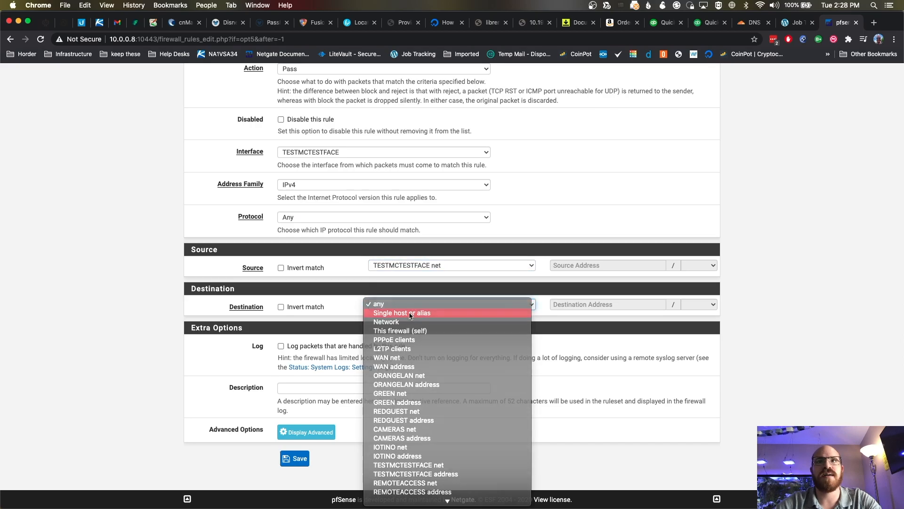
pyautogui.write('rf')
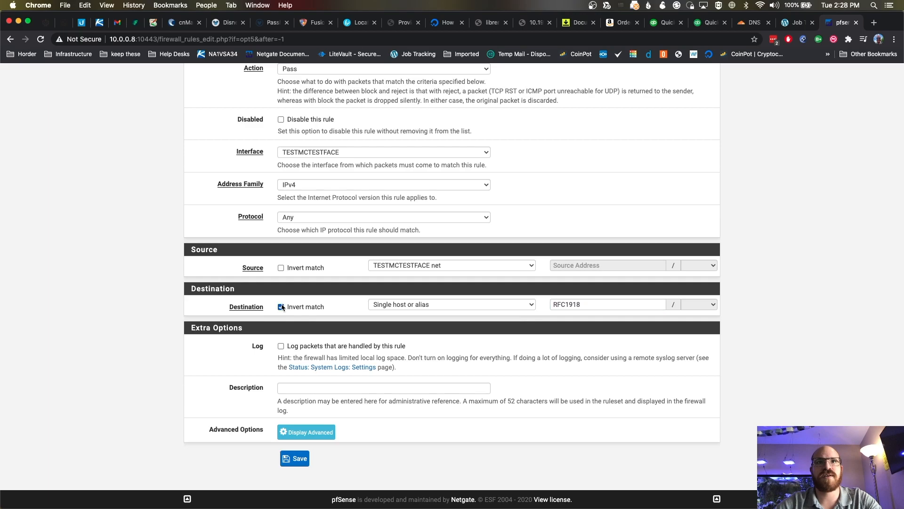
pyautogui.click(281, 306)
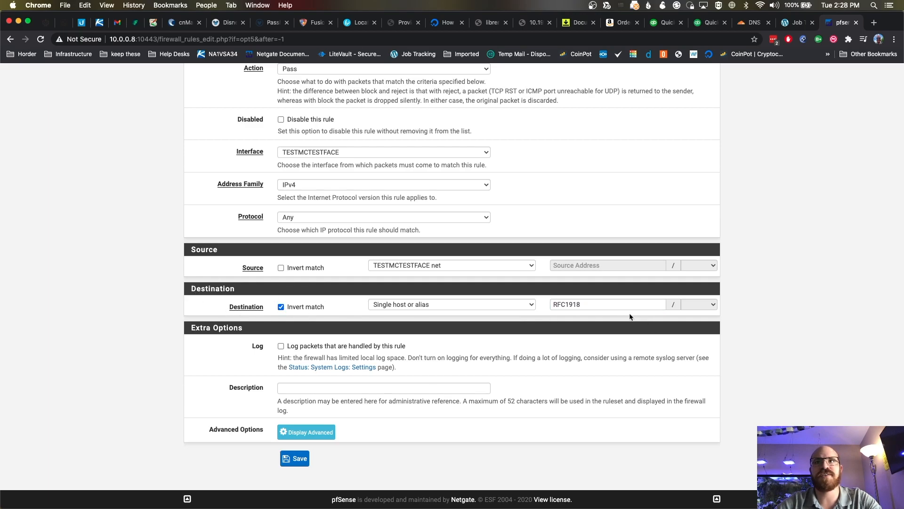
pyautogui.moveTo(613, 313)
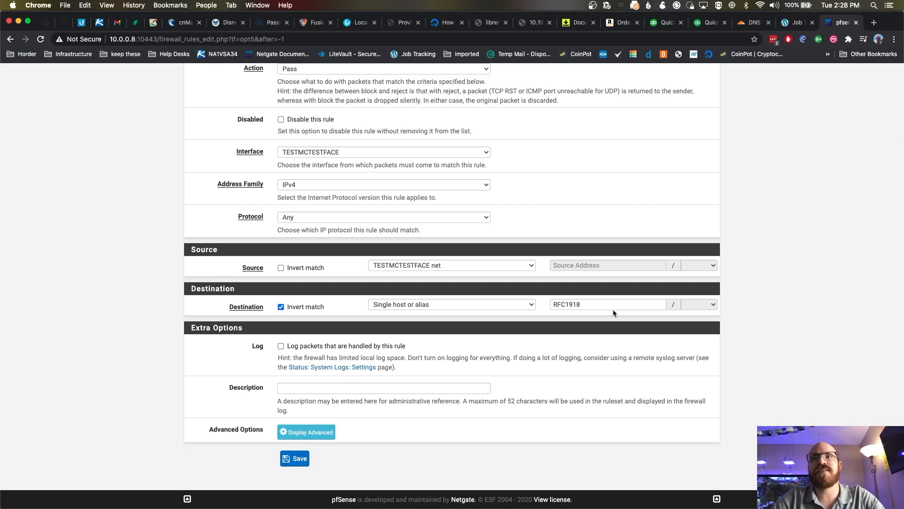
pyautogui.click(607, 304)
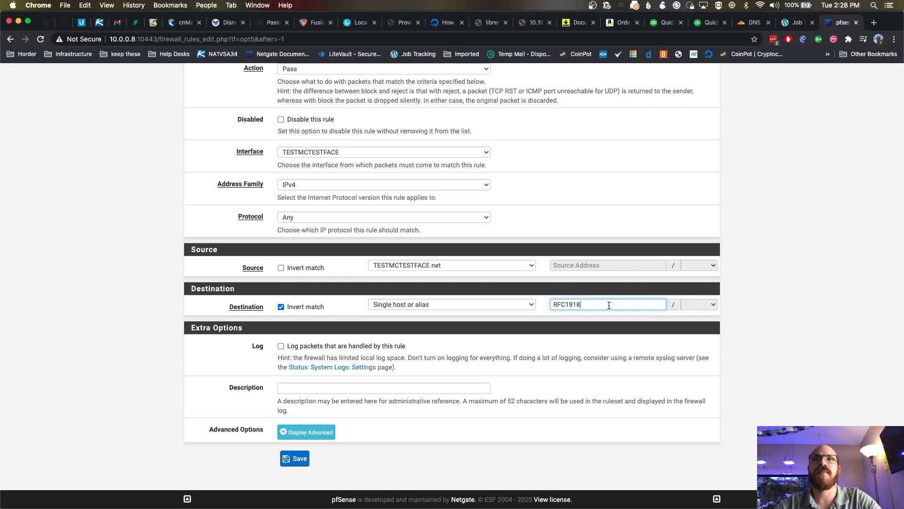
pyautogui.doubleClick(567, 304)
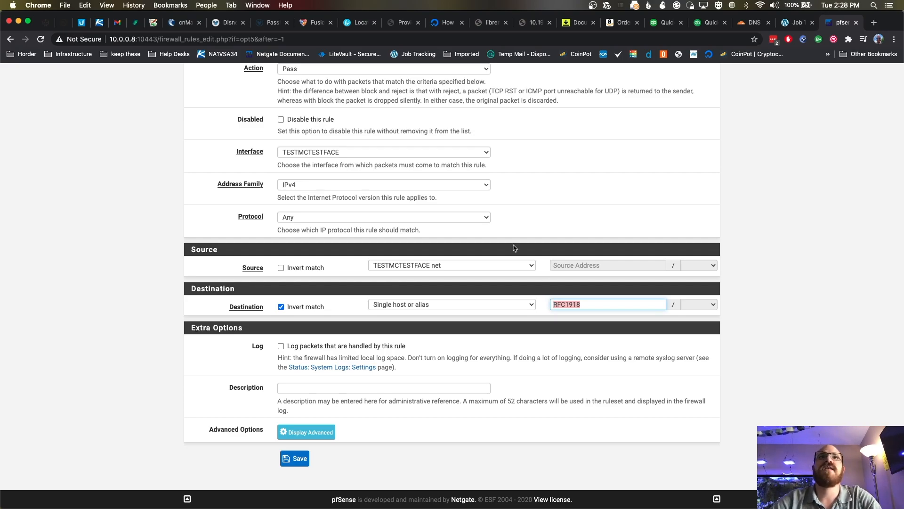
pyautogui.moveTo(341, 155)
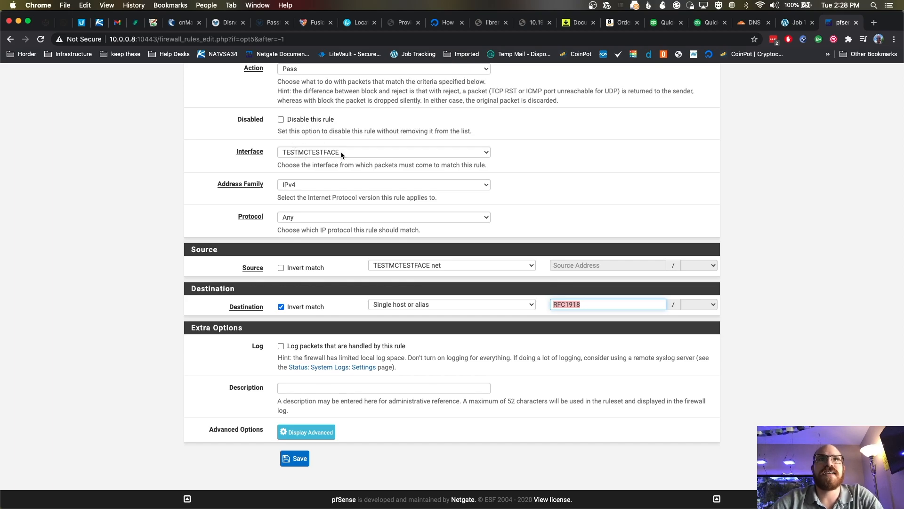
pyautogui.moveTo(426, 267)
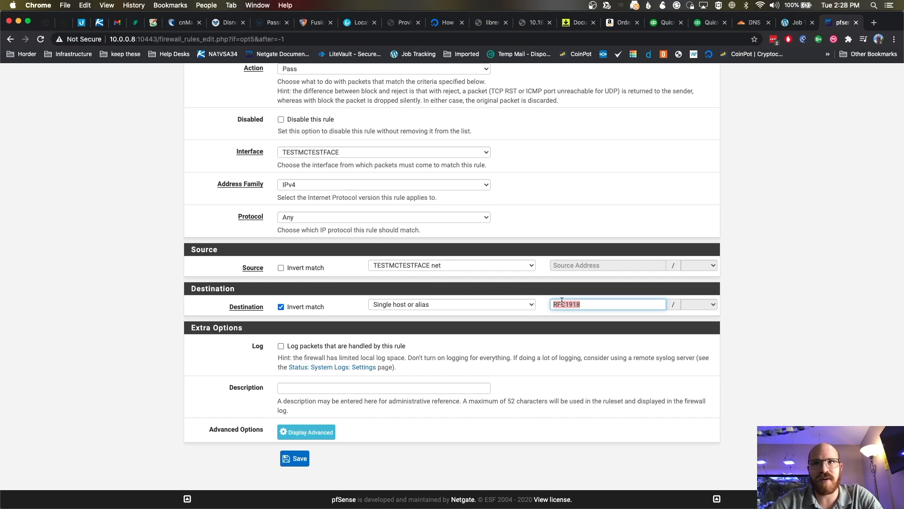
pyautogui.moveTo(565, 329)
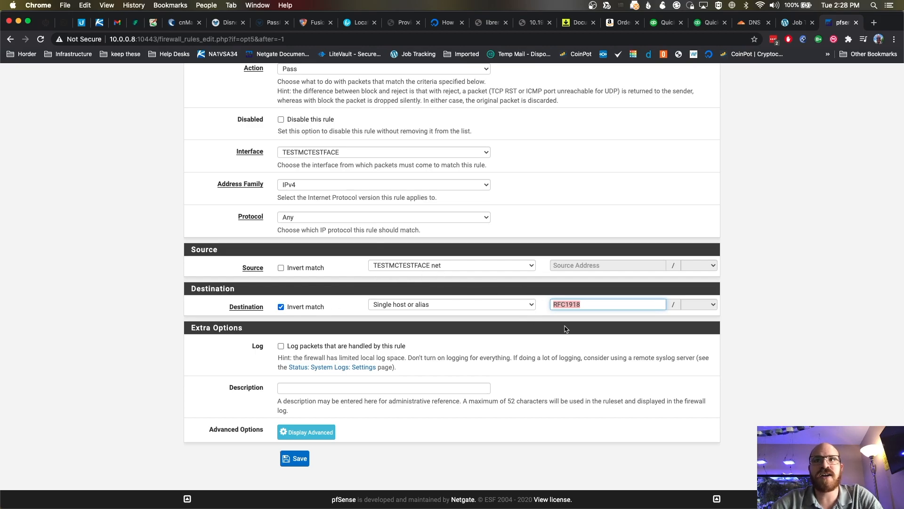
pyautogui.moveTo(580, 315)
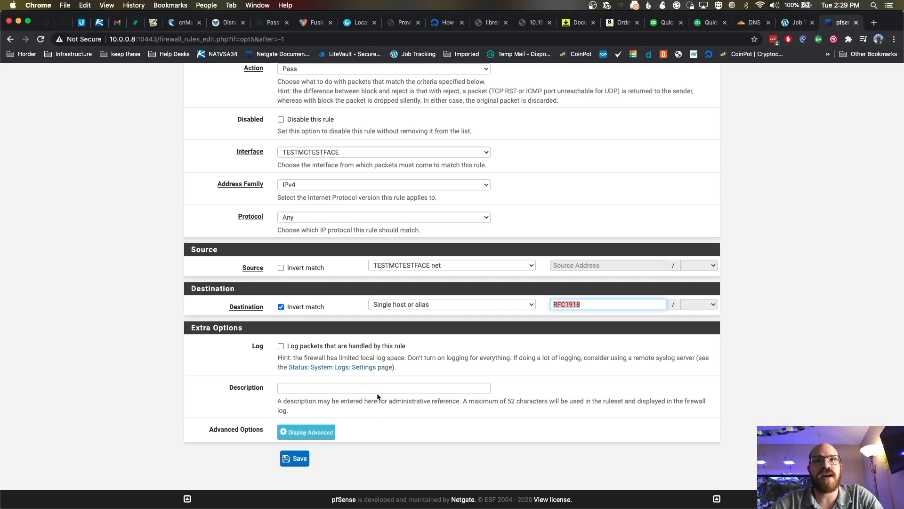
pyautogui.click(384, 388)
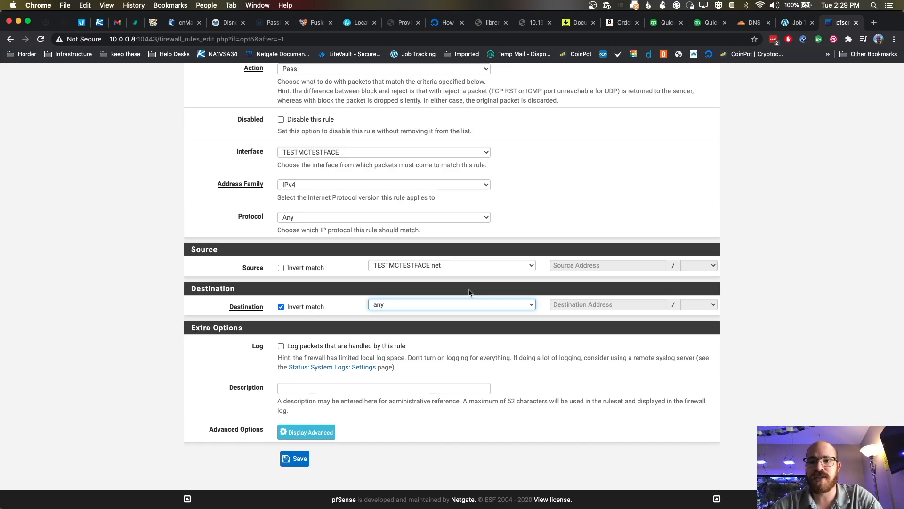
# Step: Pick the RFC1918 destination alias, describe the rule 'Internet for Testy Net', and save
pyautogui.click(451, 304)
pyautogui.write('rf')
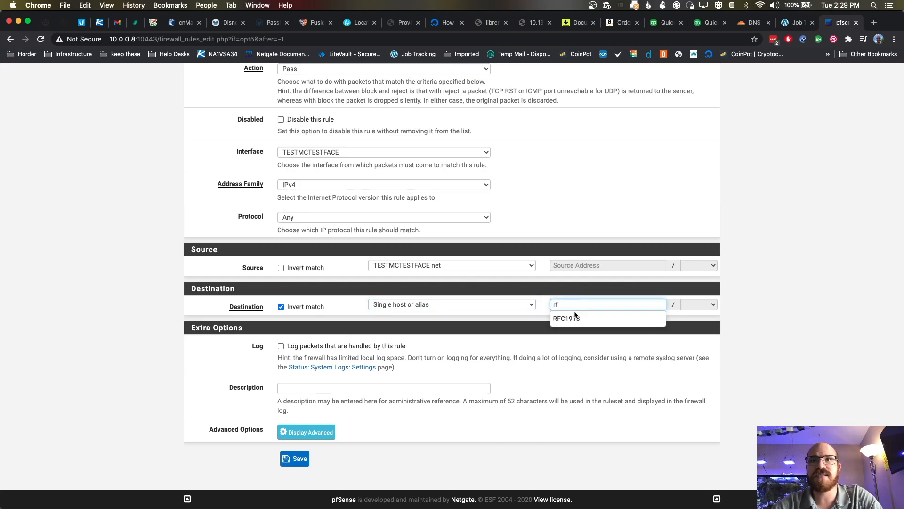
pyautogui.click(565, 318)
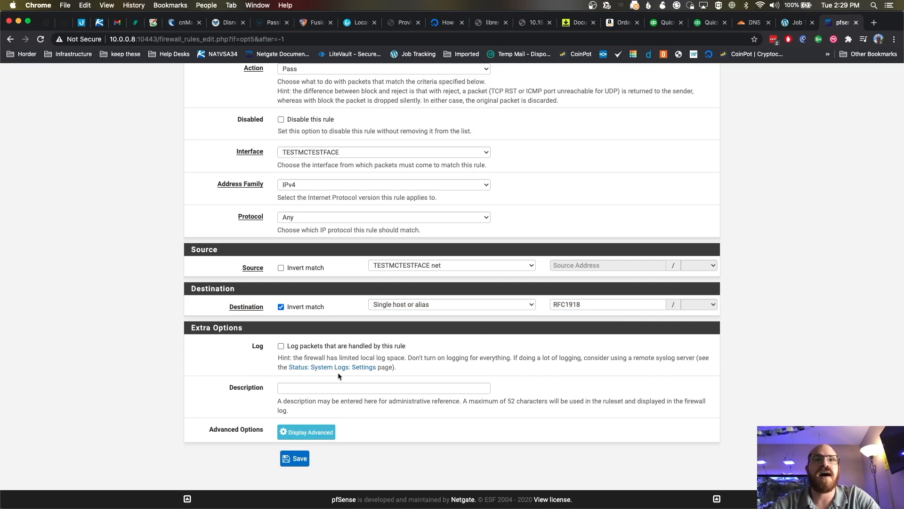
pyautogui.write('Internet for Testy Net')
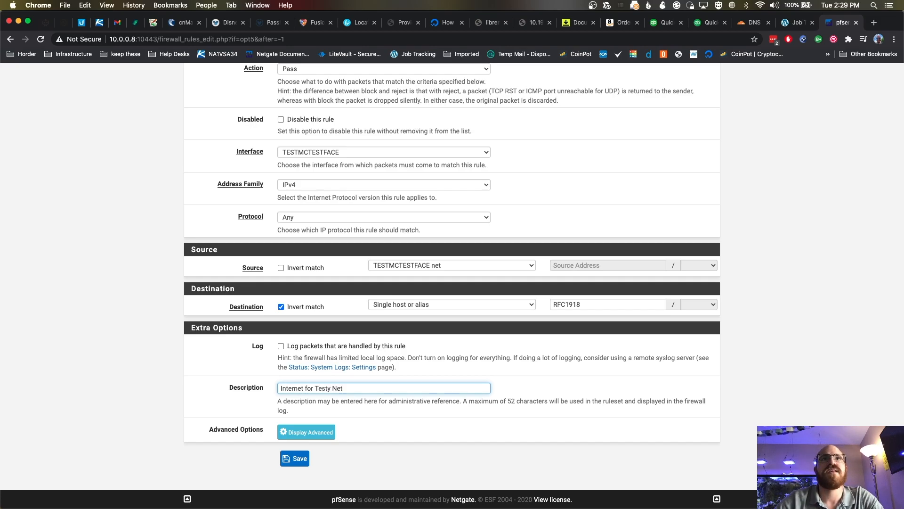
pyautogui.click(295, 457)
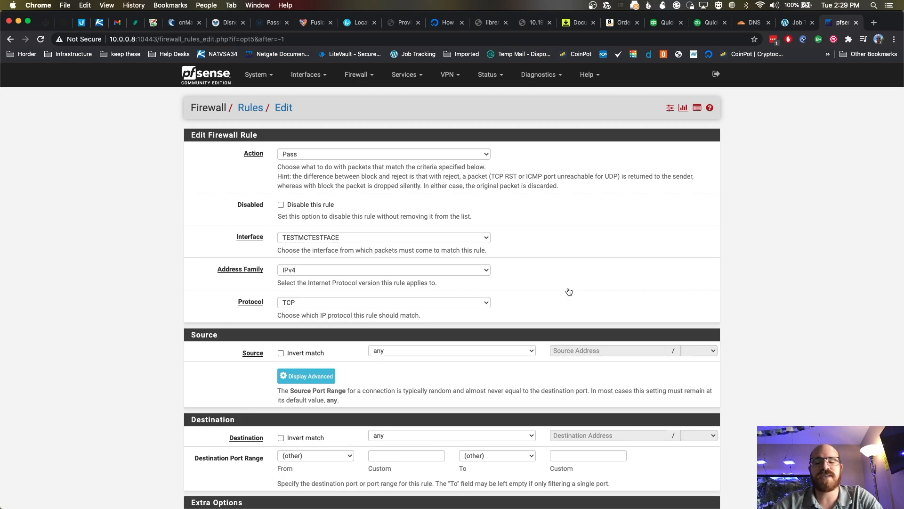
pyautogui.moveTo(334, 369)
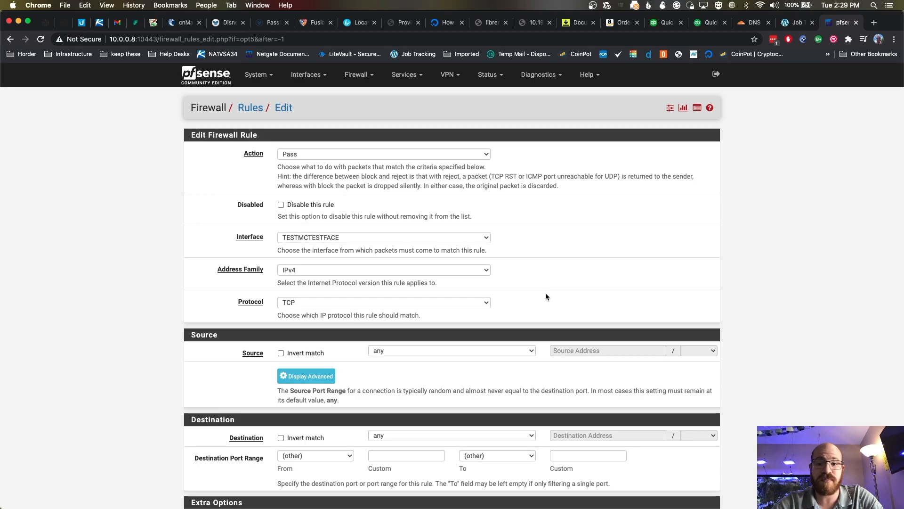
# Step: Make a UDP rule to the TESTMCTESTFACE address on destination port DNS (53)
pyautogui.click(383, 302)
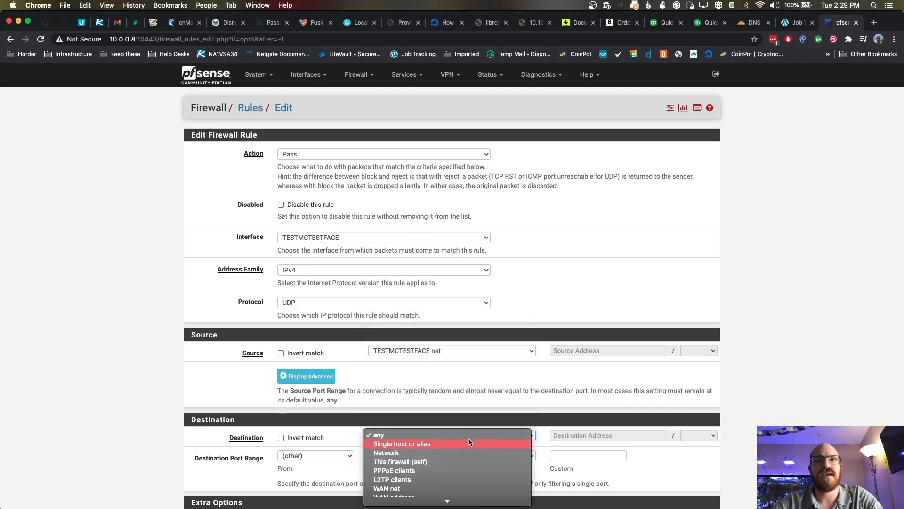
pyautogui.click(400, 461)
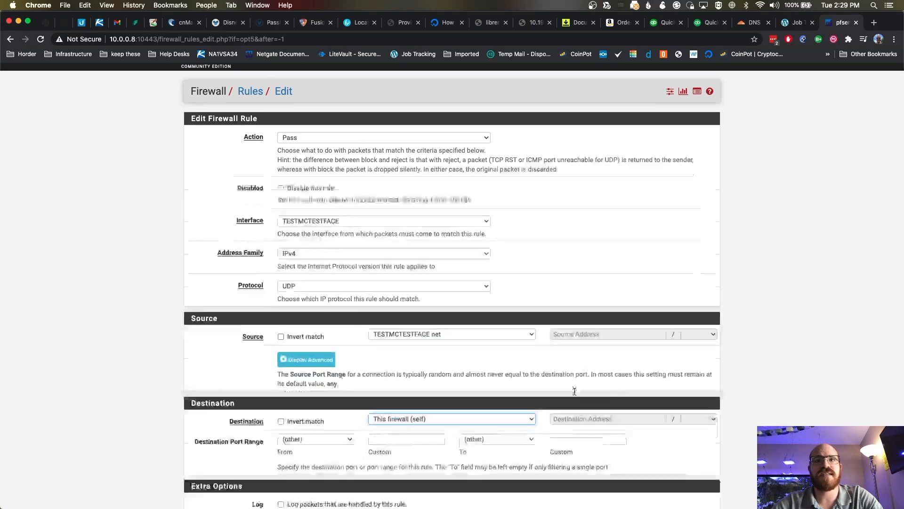
pyautogui.click(451, 419)
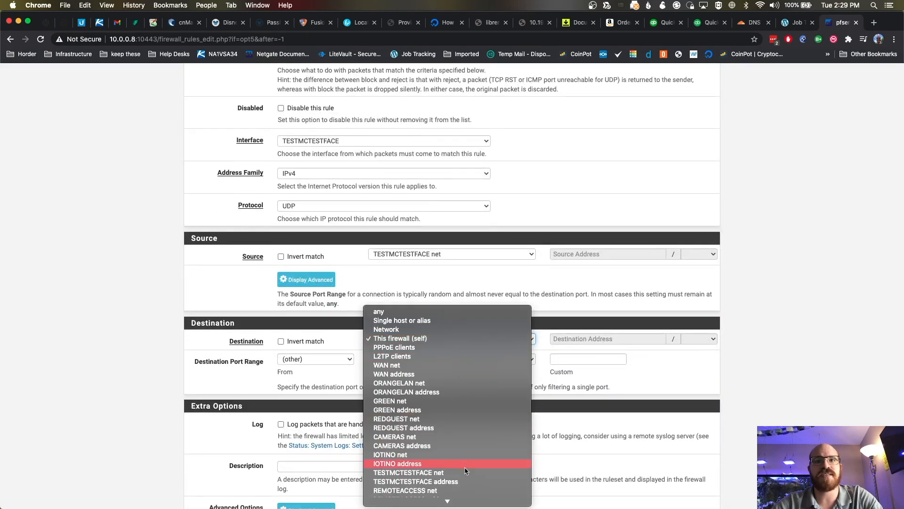
pyautogui.click(416, 481)
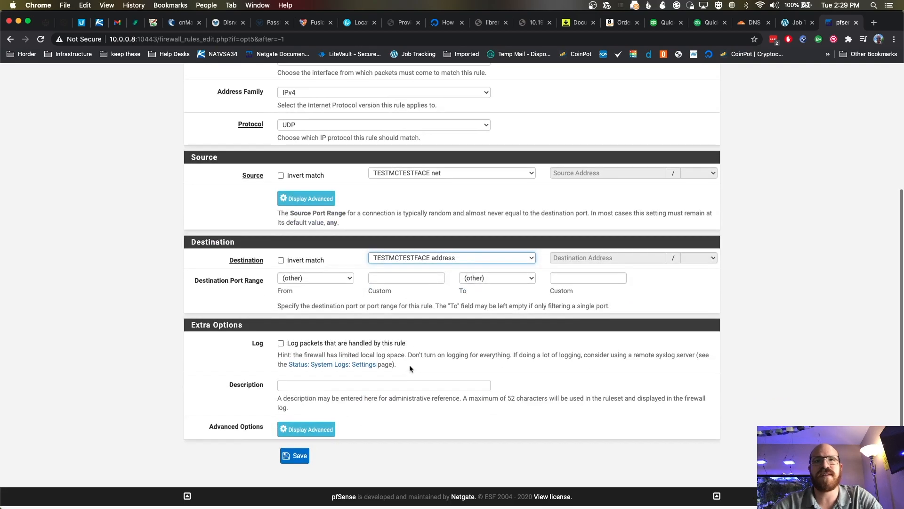
pyautogui.click(315, 280)
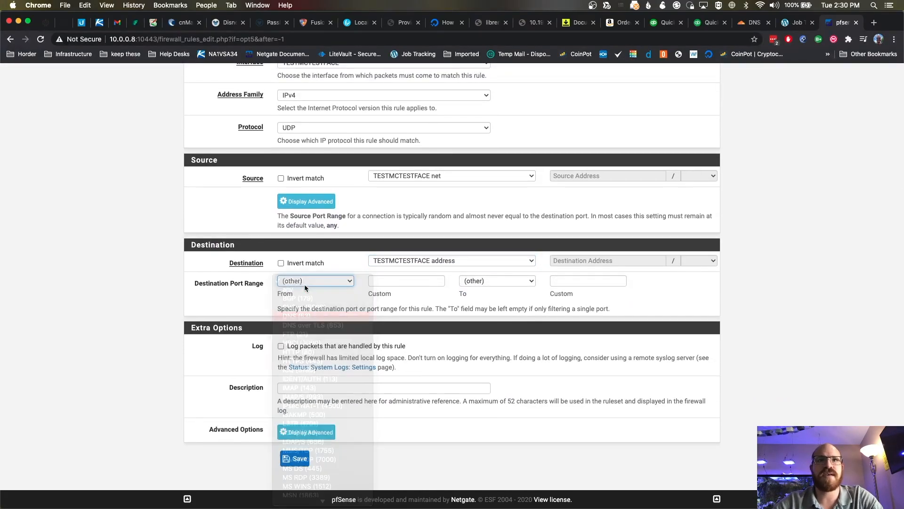
pyautogui.click(313, 315)
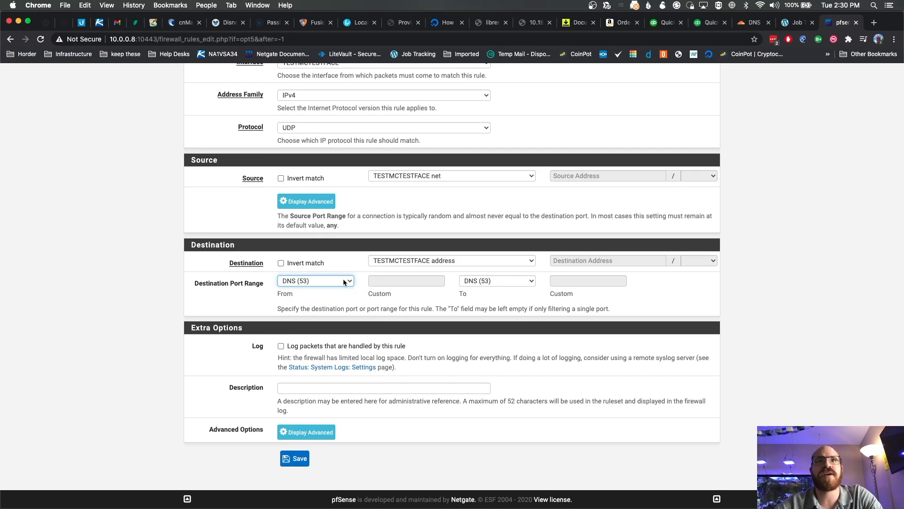
# Step: Describe the rule 'DNS against firewall' and save it
pyautogui.write('DNS')
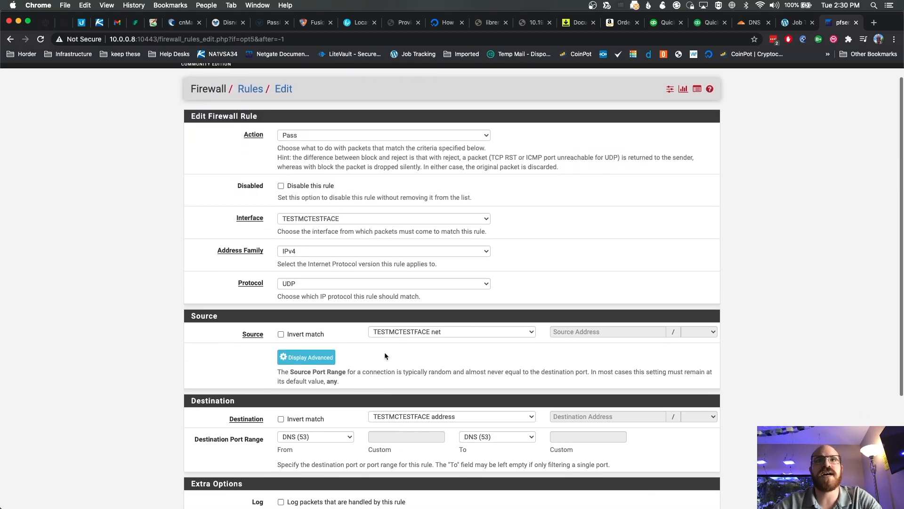
pyautogui.click(295, 457)
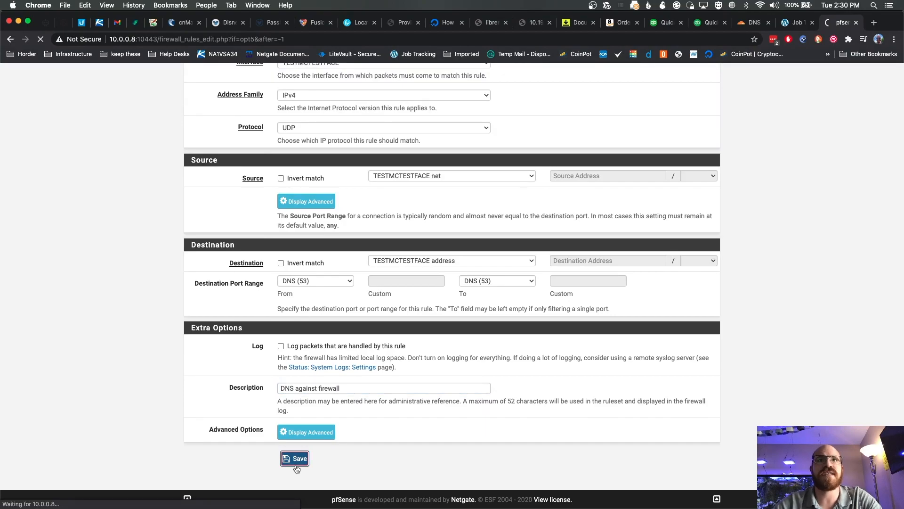
pyautogui.click(295, 458)
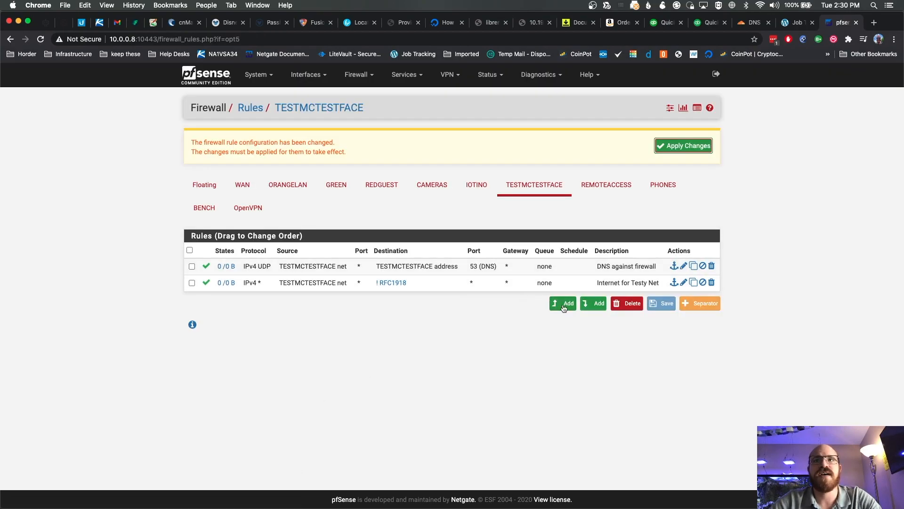
pyautogui.click(562, 303)
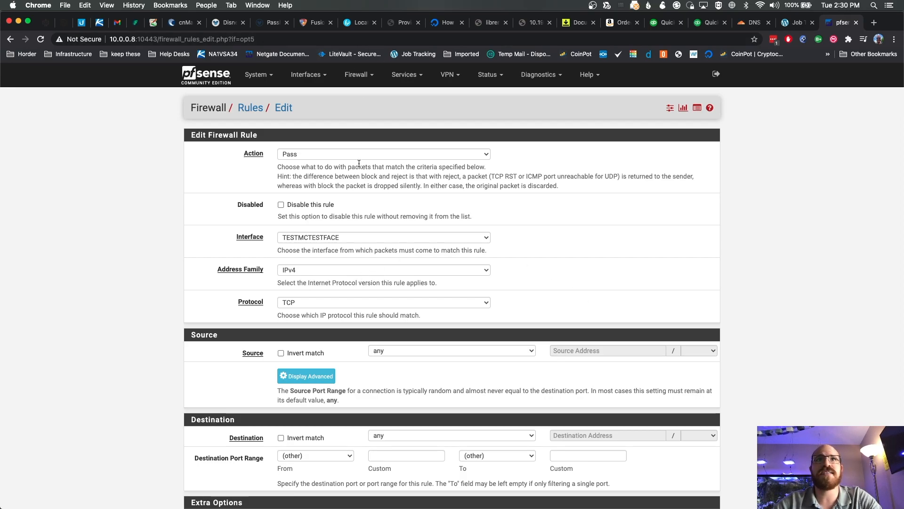
# Step: Save a Reject rule for any protocol, any source to any destination, described 'Deny All Else'
pyautogui.click(383, 153)
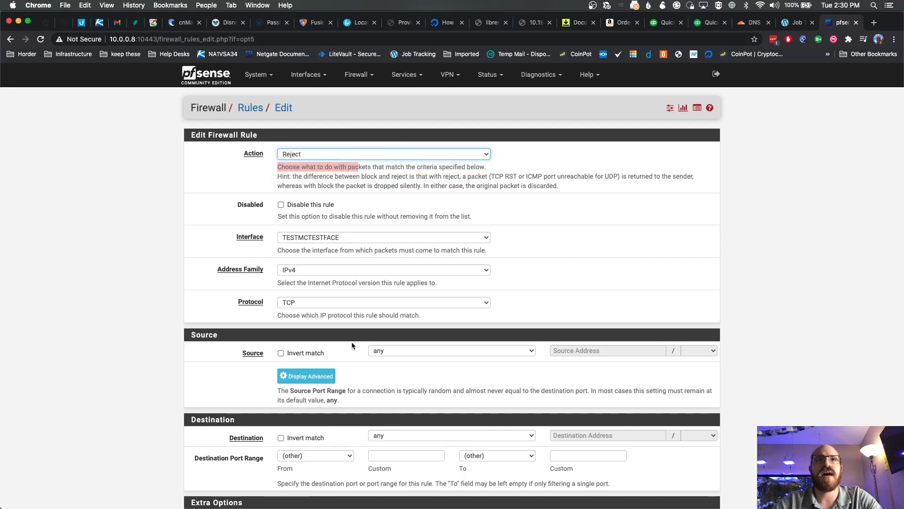
pyautogui.click(383, 301)
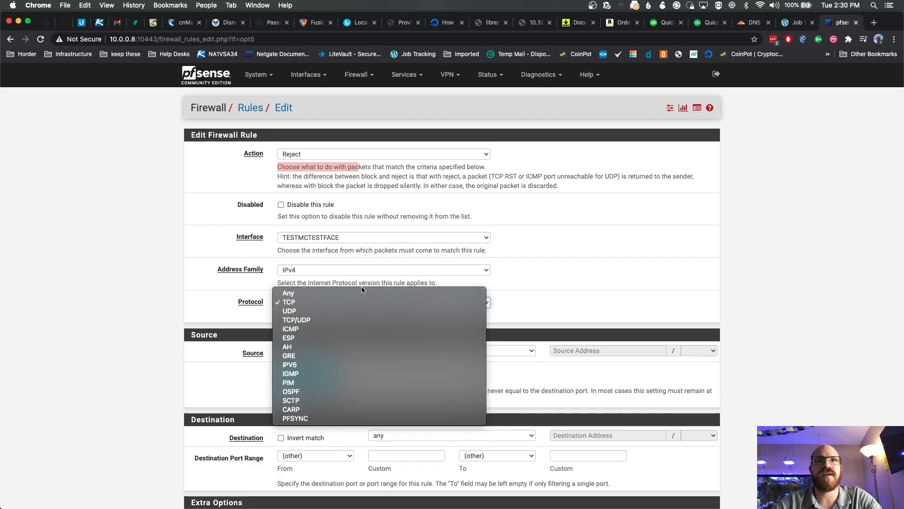
pyautogui.click(288, 293)
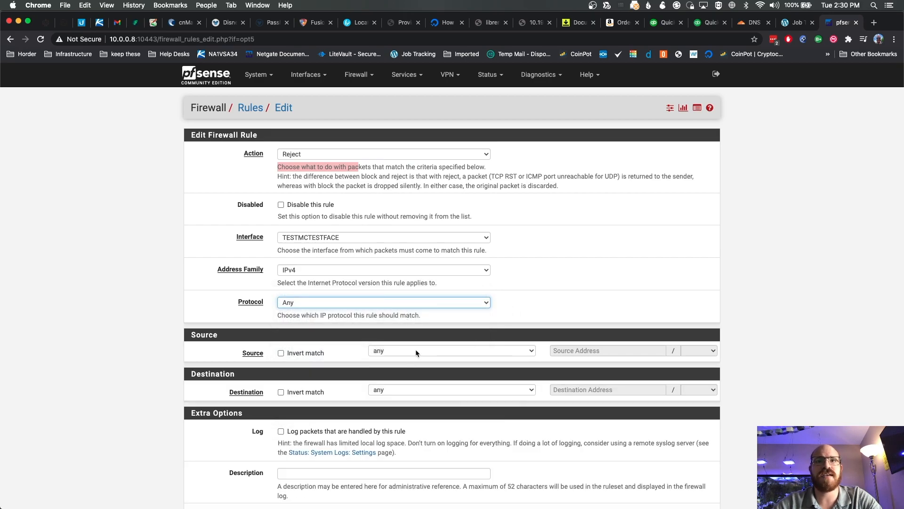
pyautogui.click(452, 350)
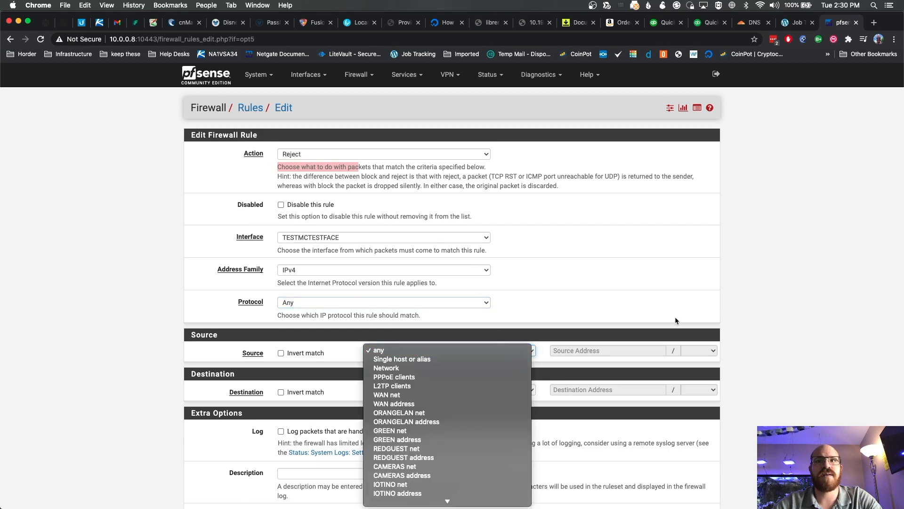
pyautogui.write('Deny All Else')
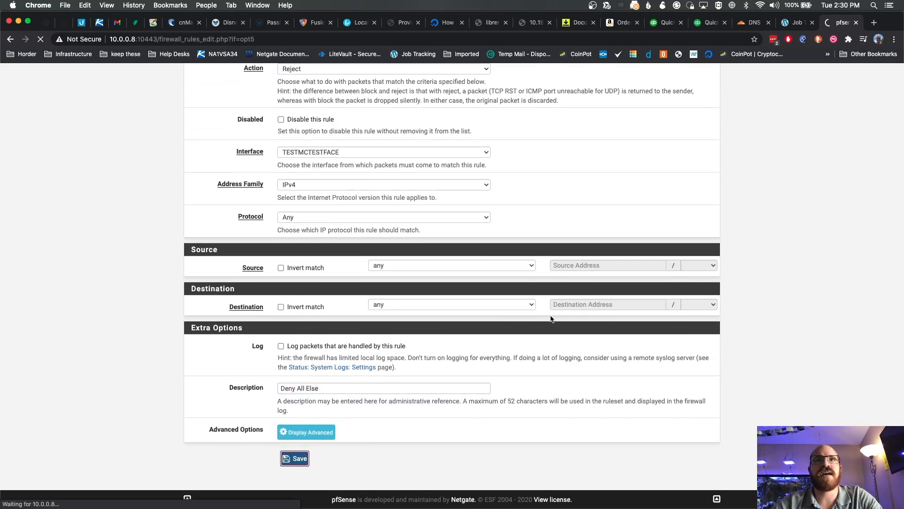
pyautogui.click(294, 458)
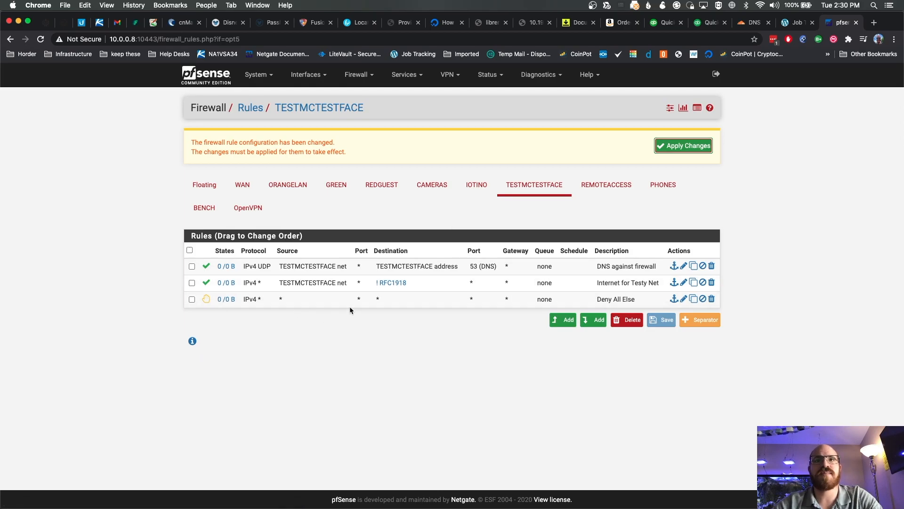
pyautogui.moveTo(345, 300)
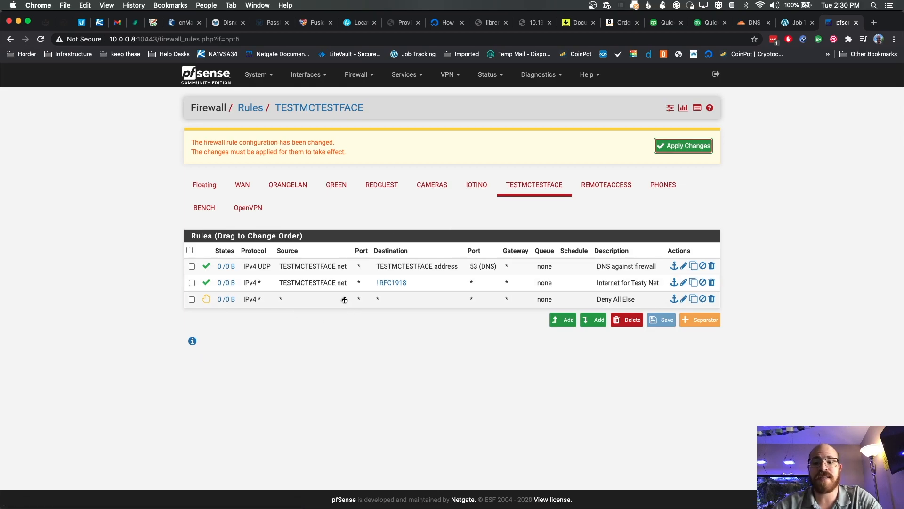
pyautogui.moveTo(249, 231)
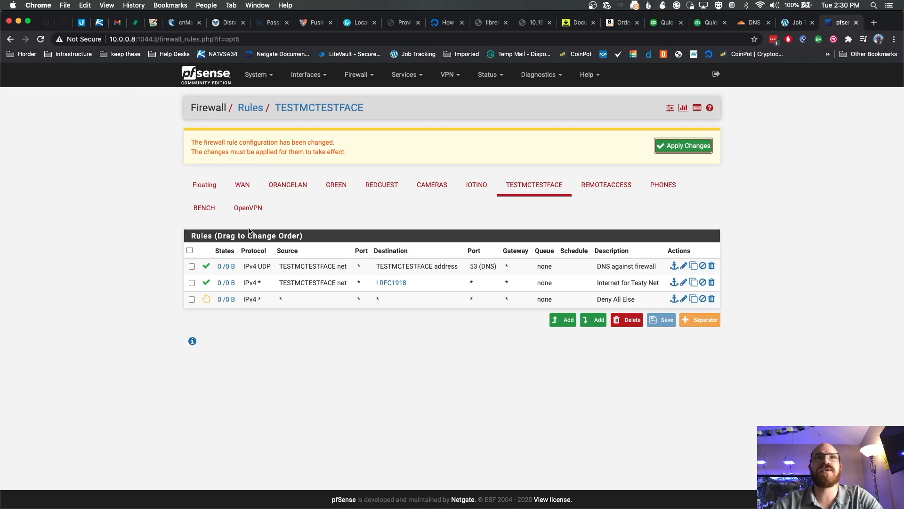
pyautogui.moveTo(367, 376)
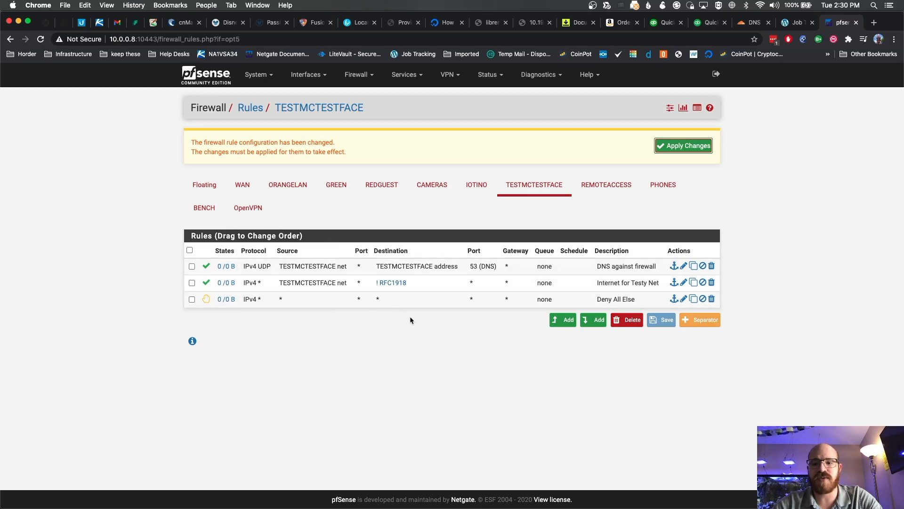
pyautogui.moveTo(226, 298)
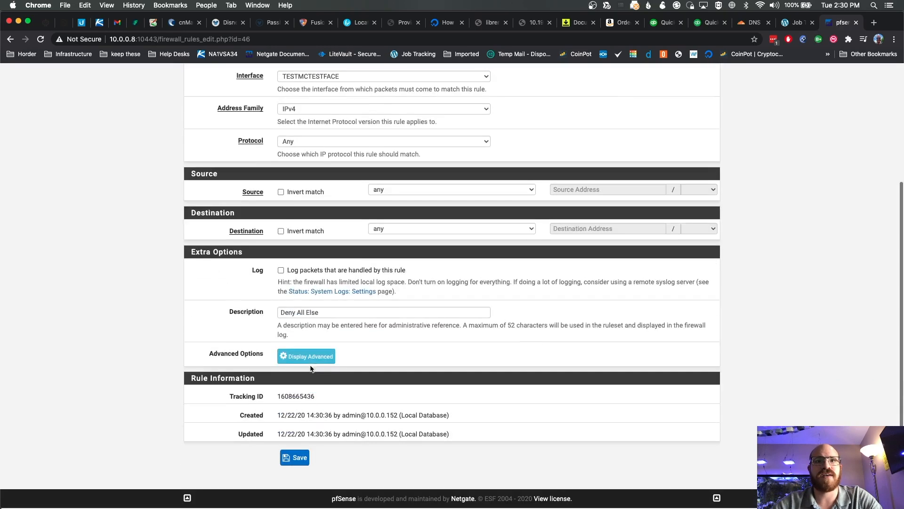
# Step: Enable logging on the Deny All Else reject rule and save it
pyautogui.click(295, 457)
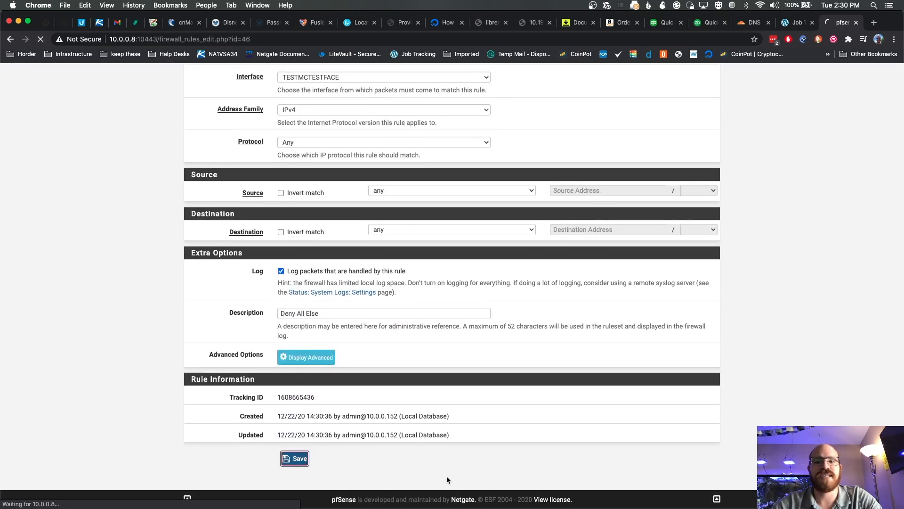
pyautogui.click(294, 458)
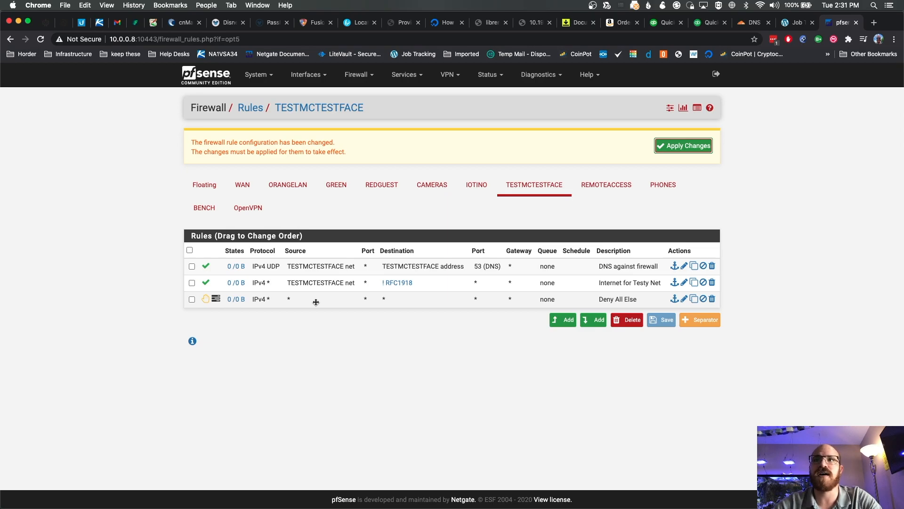
pyautogui.moveTo(388, 218)
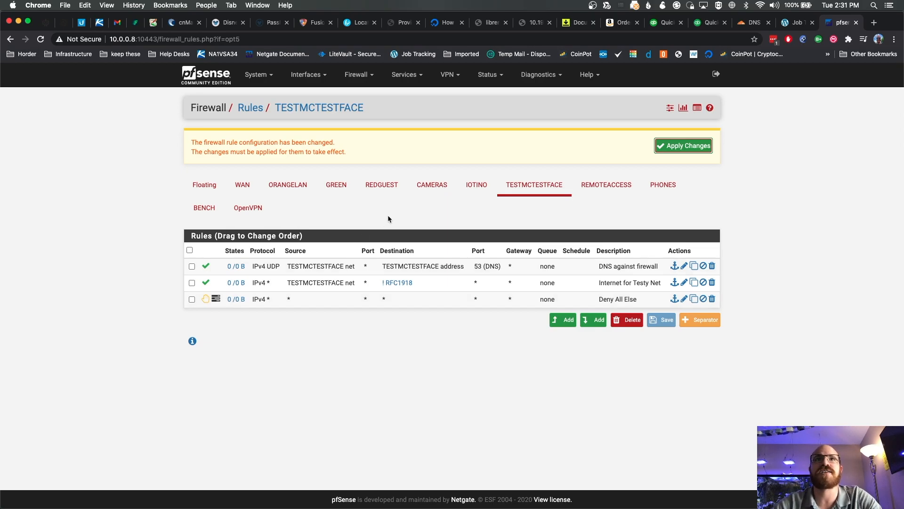
# Step: Apply the pending TESTMCTESTFACE firewall rule changes
pyautogui.click(683, 145)
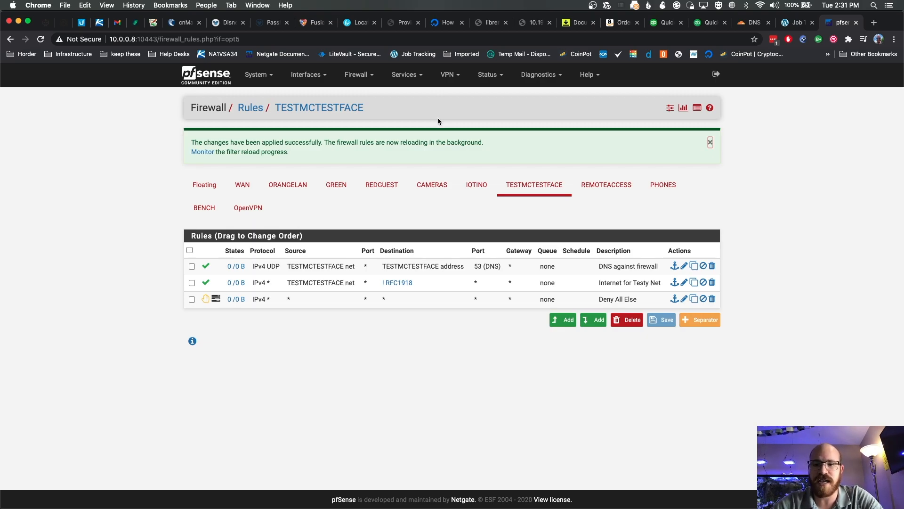
pyautogui.moveTo(439, 121)
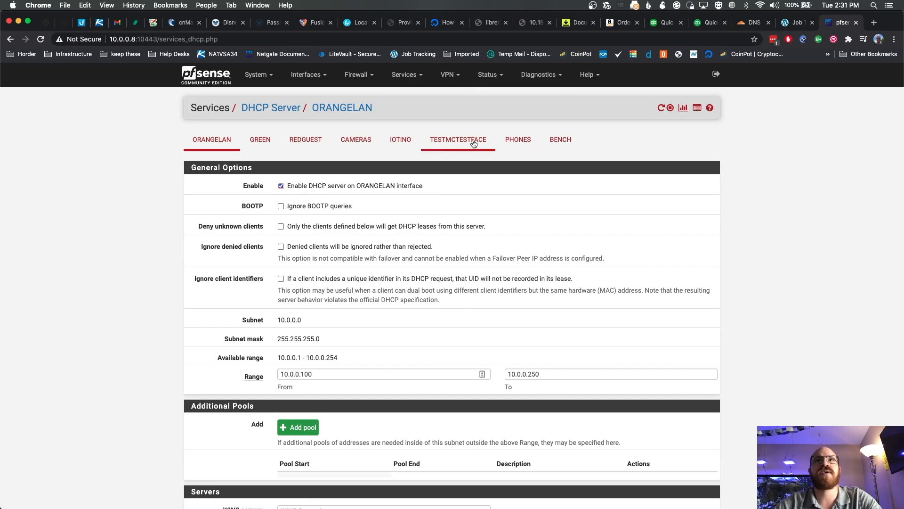
# Step: Open the TESTMCTESTFACE DHCP Server tab and tick Enable DHCP server
pyautogui.click(457, 139)
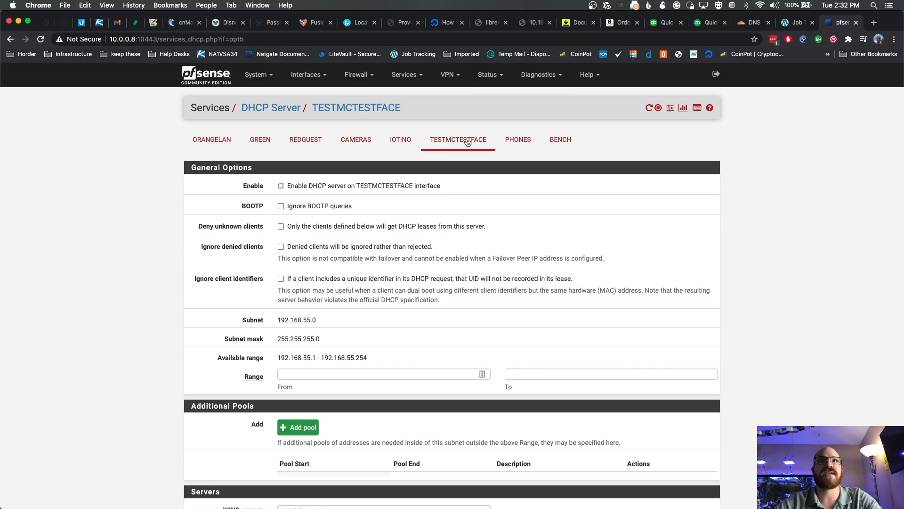
pyautogui.click(280, 185)
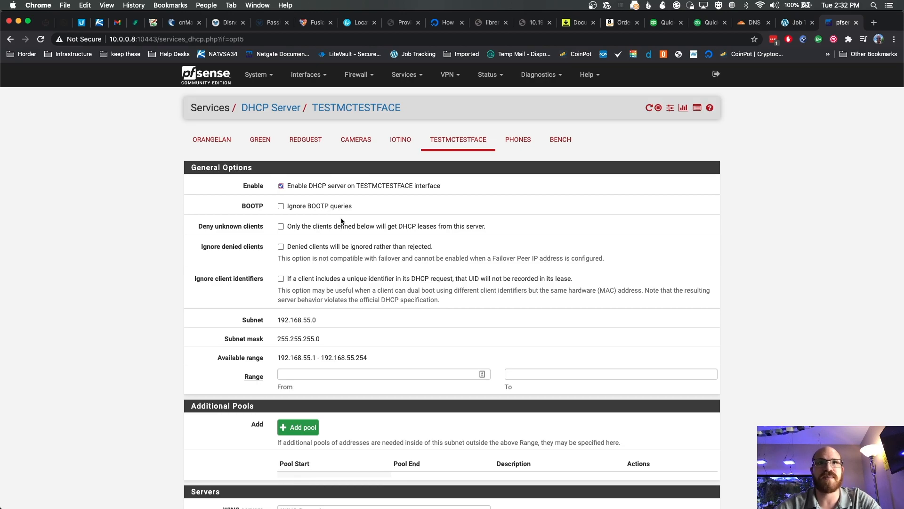
pyautogui.click(281, 185)
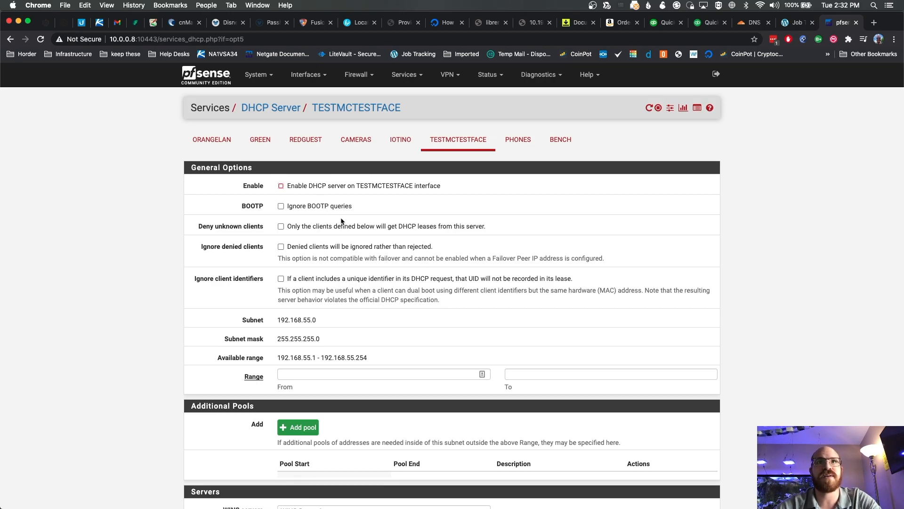
pyautogui.click(281, 185)
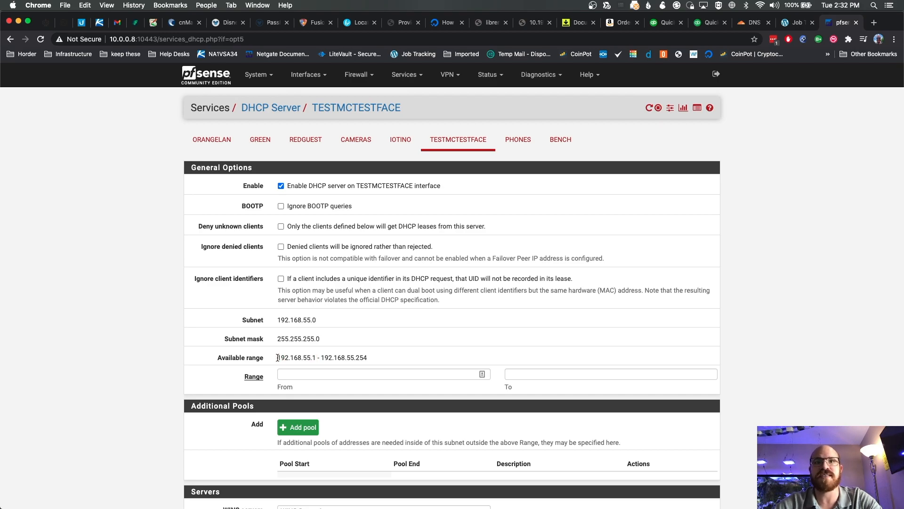
# Step: Enter the DHCP range 192.168.55.100 to 192.168.55.200
pyautogui.click(382, 374)
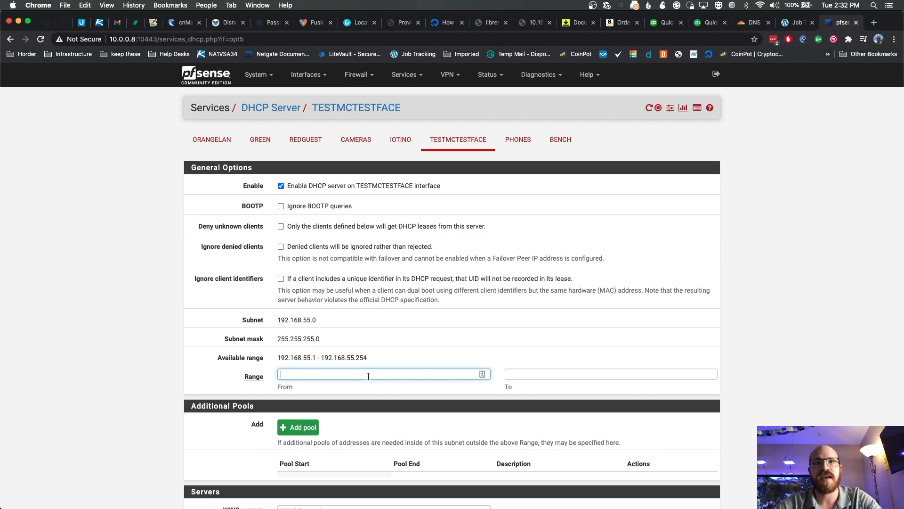
pyautogui.write('192.168.55.100')
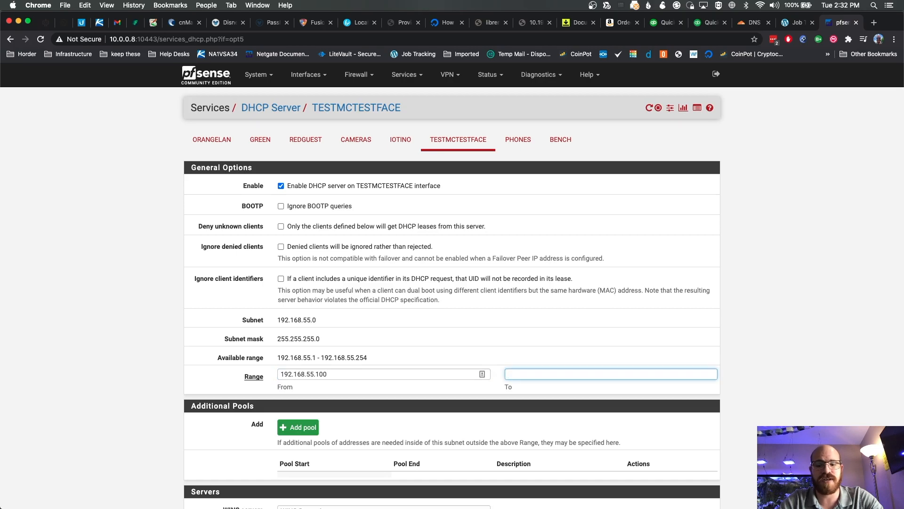
pyautogui.write('192.168')
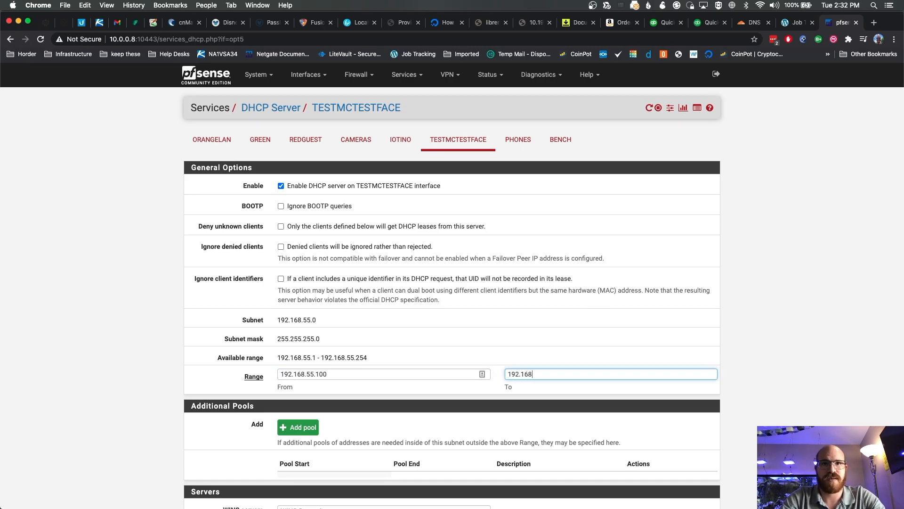
pyautogui.write('.55.200')
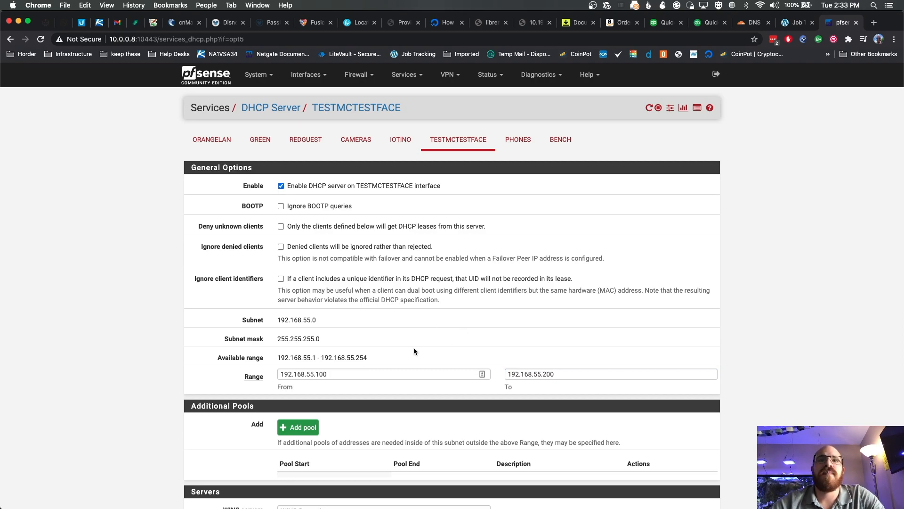
pyautogui.moveTo(377, 357)
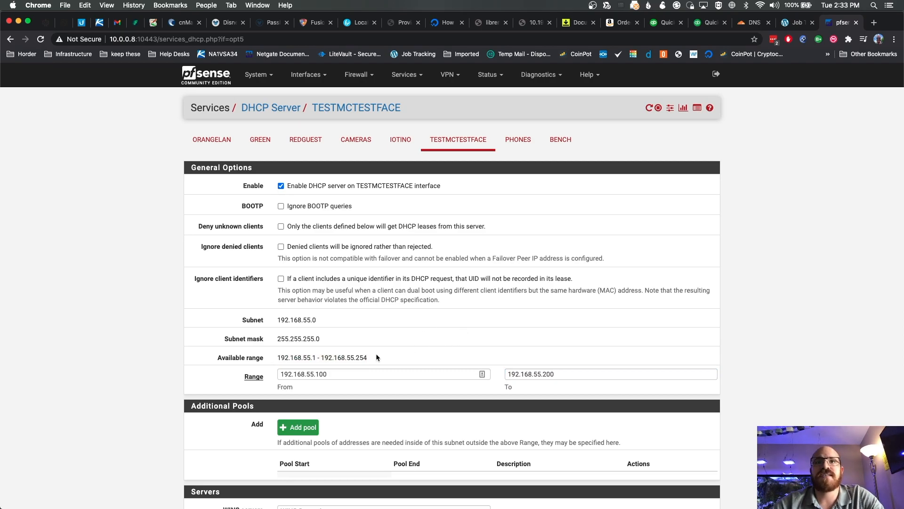
# Step: Save the TESTMCTESTFACE DHCP settings with range 192.168.55.100–192.168.55.200
pyautogui.scroll(-3)
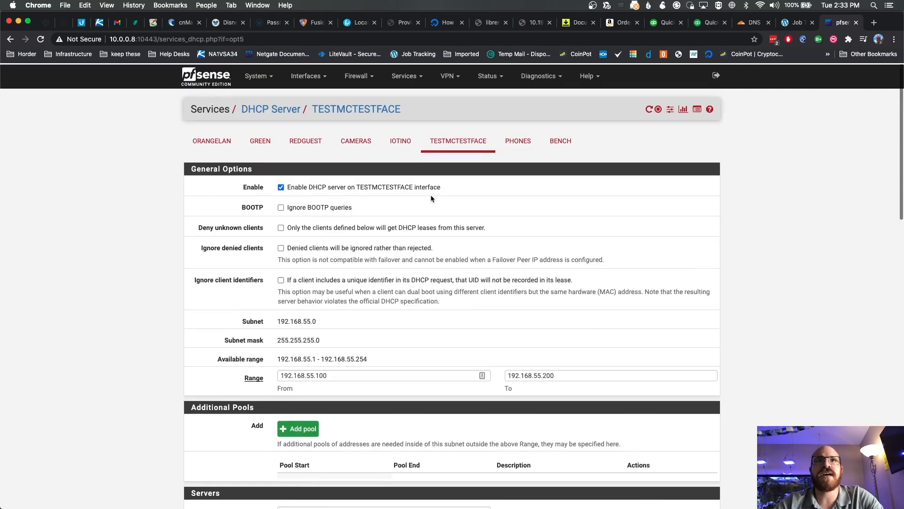
pyautogui.scroll(-3)
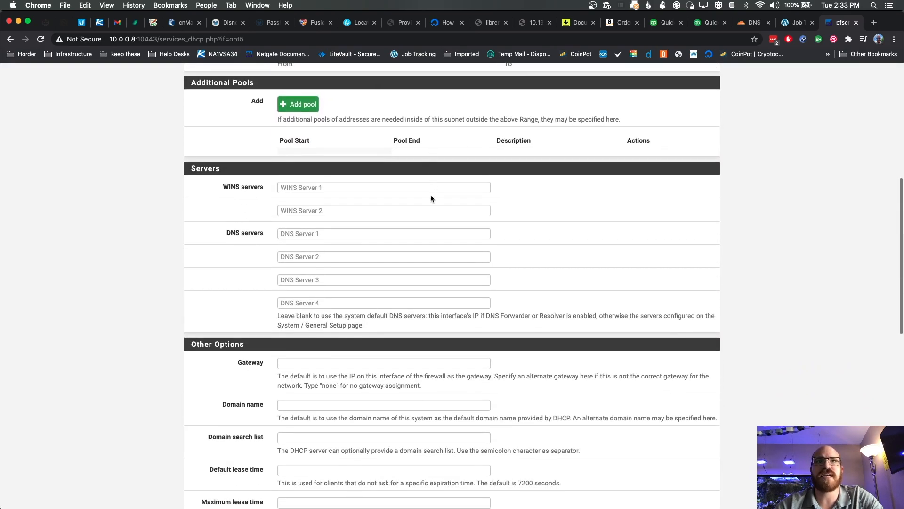
pyautogui.scroll(-3)
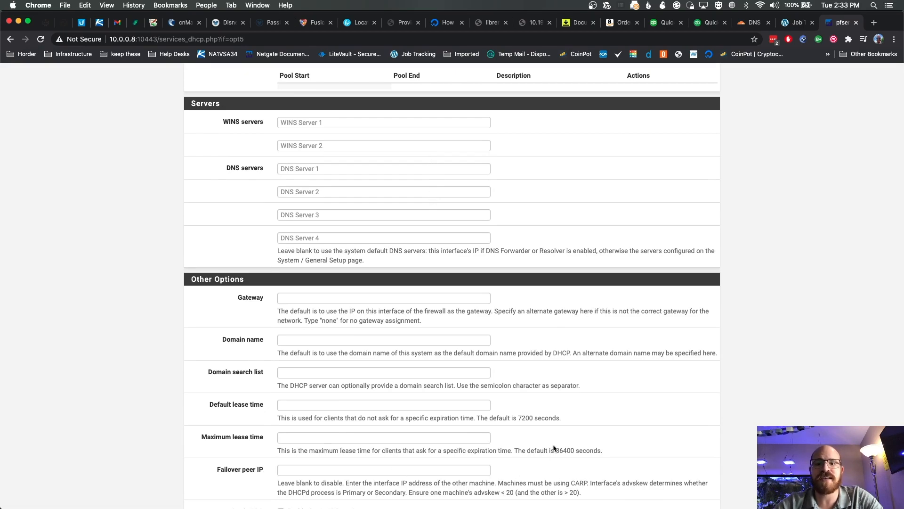
pyautogui.moveTo(574, 427)
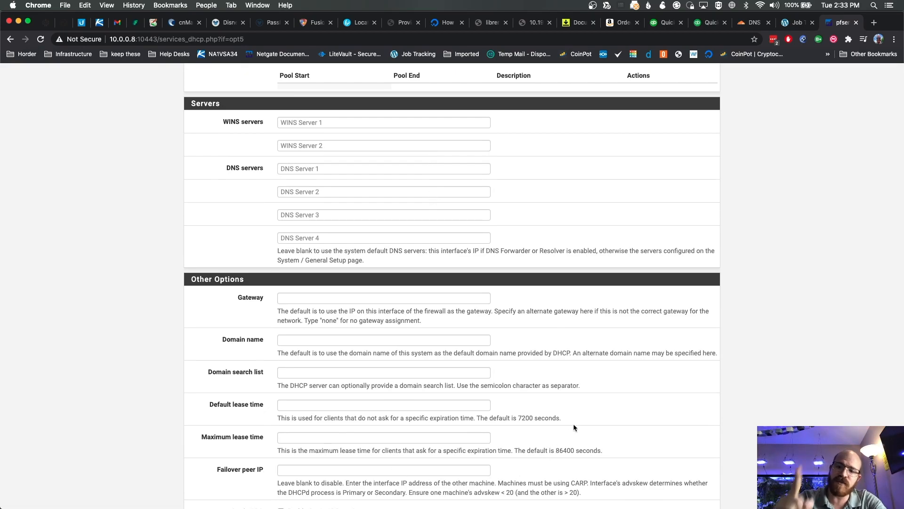
pyautogui.scroll(-3)
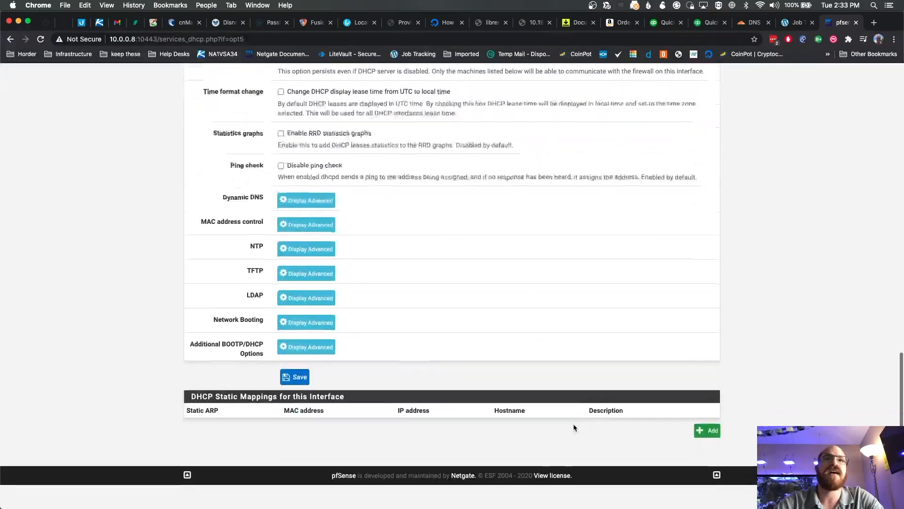
pyautogui.click(295, 377)
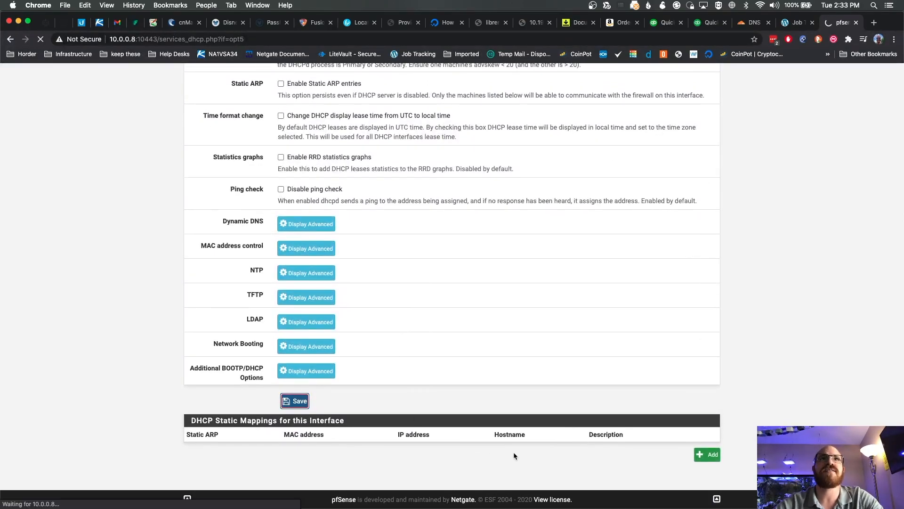
pyautogui.click(295, 401)
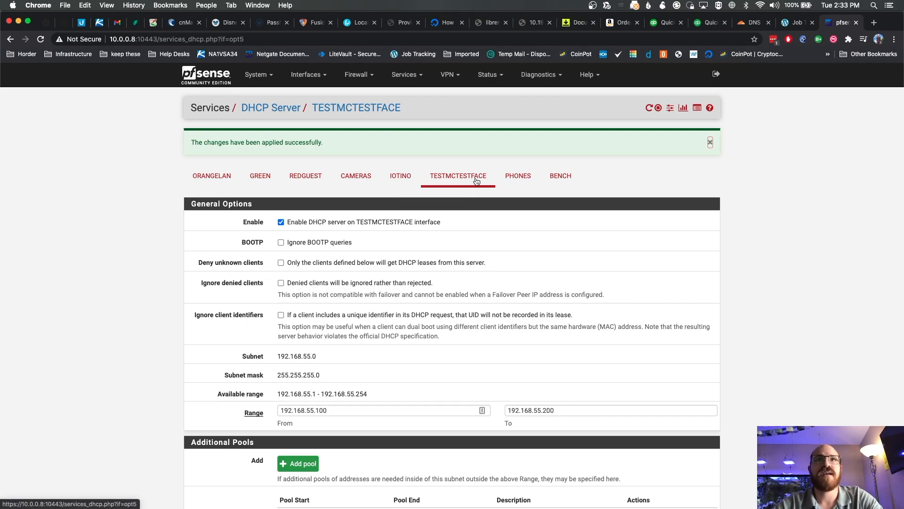
pyautogui.scroll(-3)
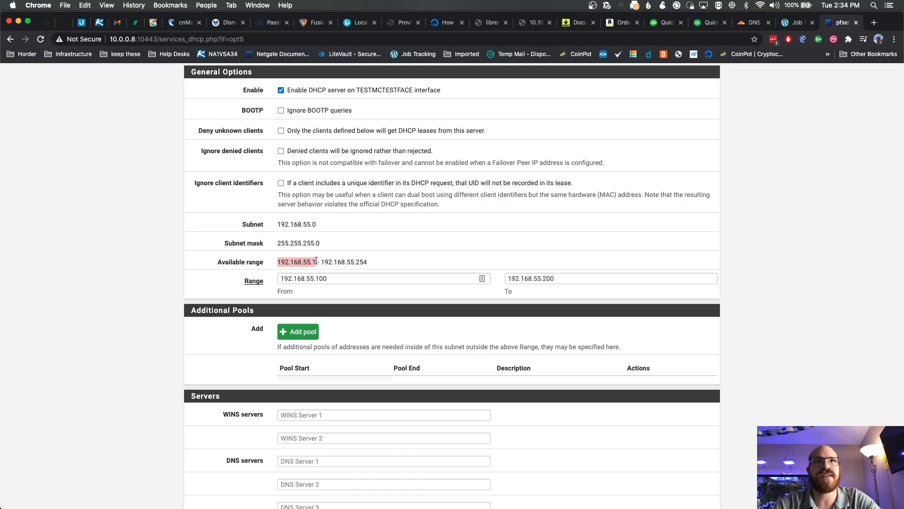
pyautogui.scroll(-3)
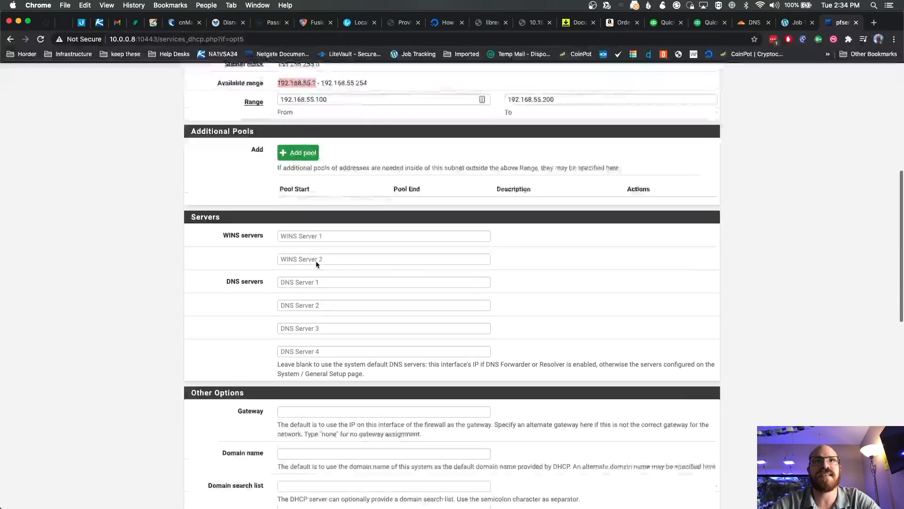
pyautogui.scroll(-3)
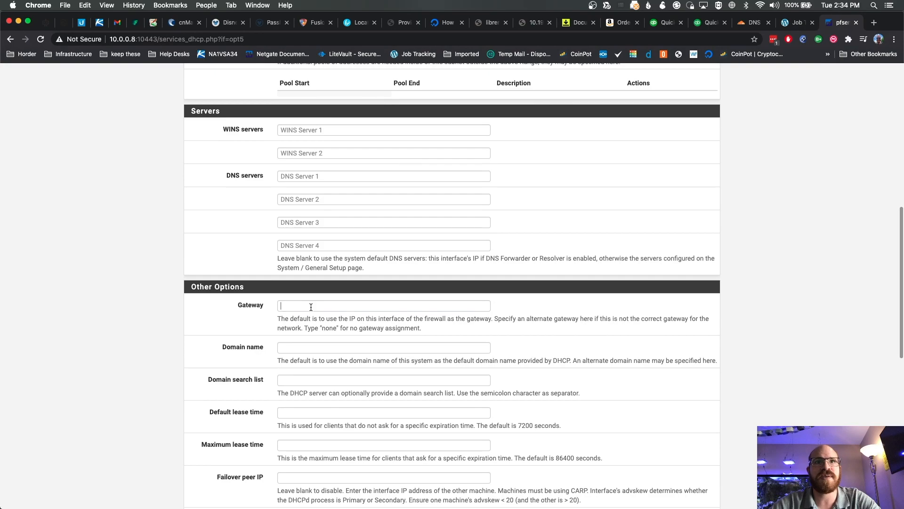
pyautogui.click(383, 305)
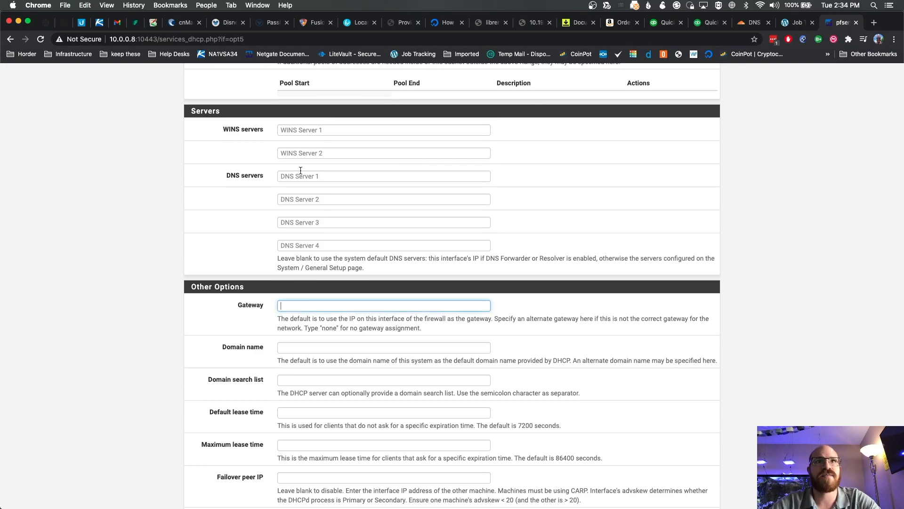
pyautogui.scroll(-3)
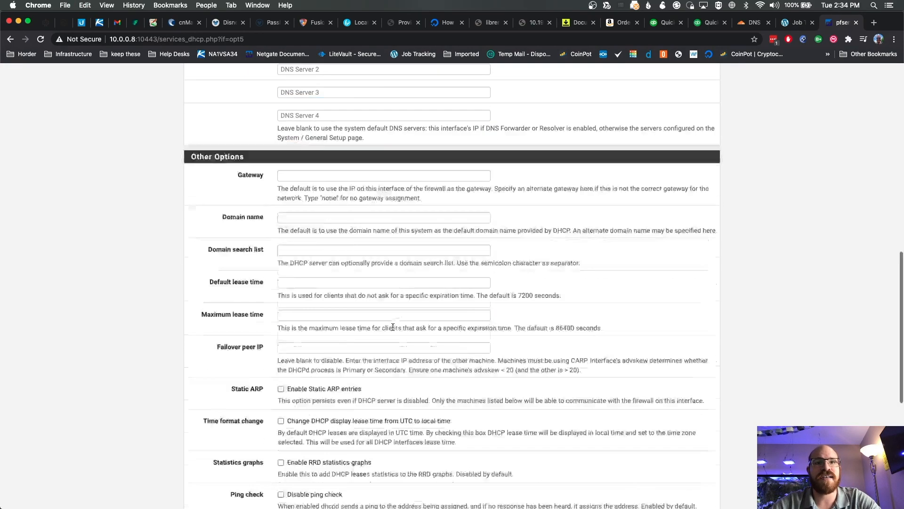